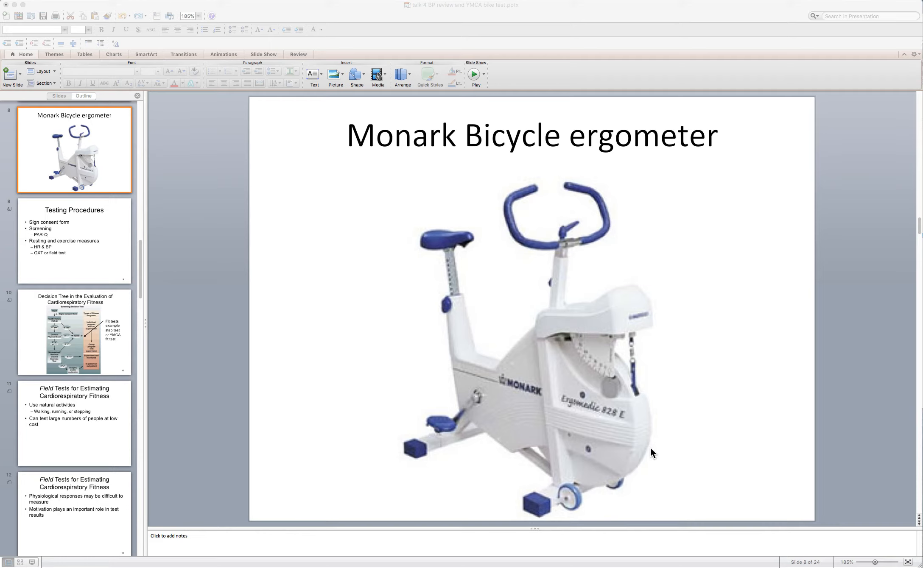
pyautogui.moveTo(643, 448)
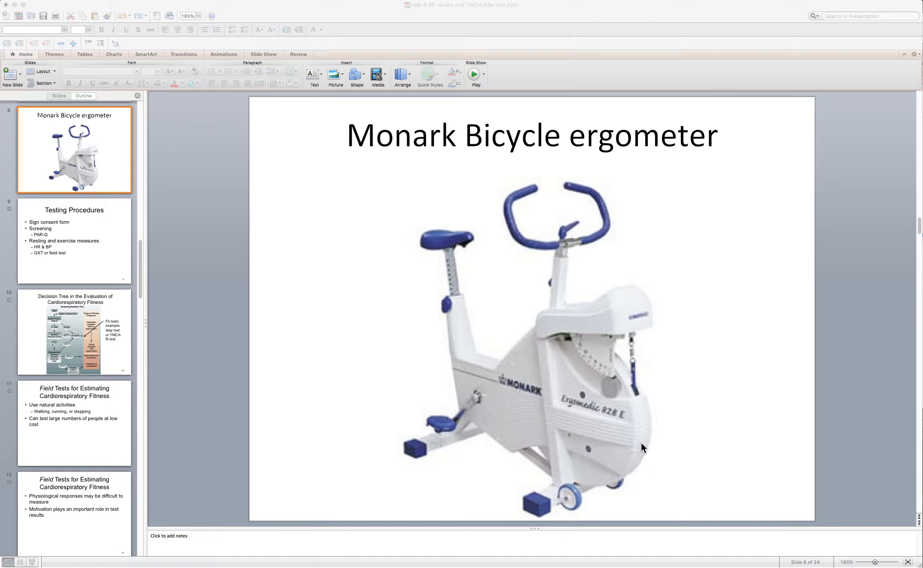
pyautogui.moveTo(256, 458)
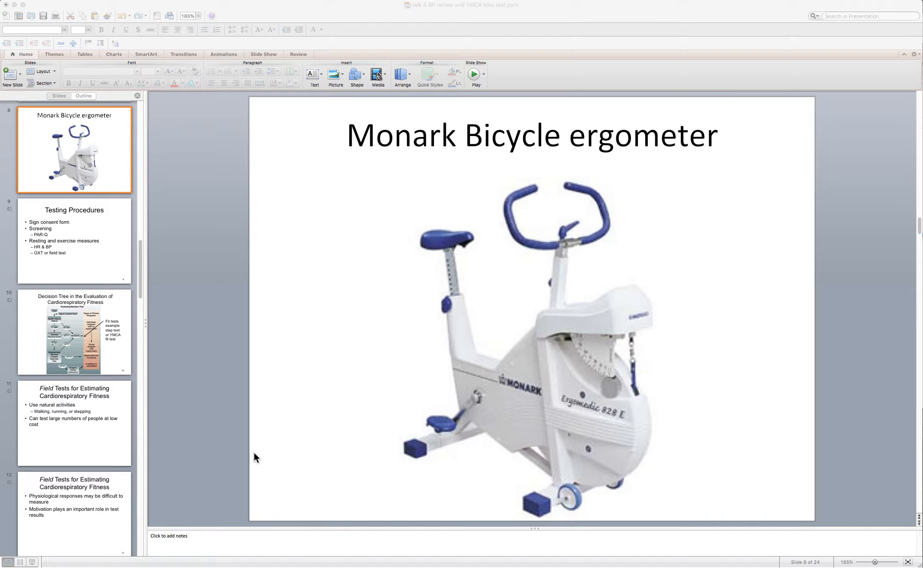
pyautogui.moveTo(71, 439)
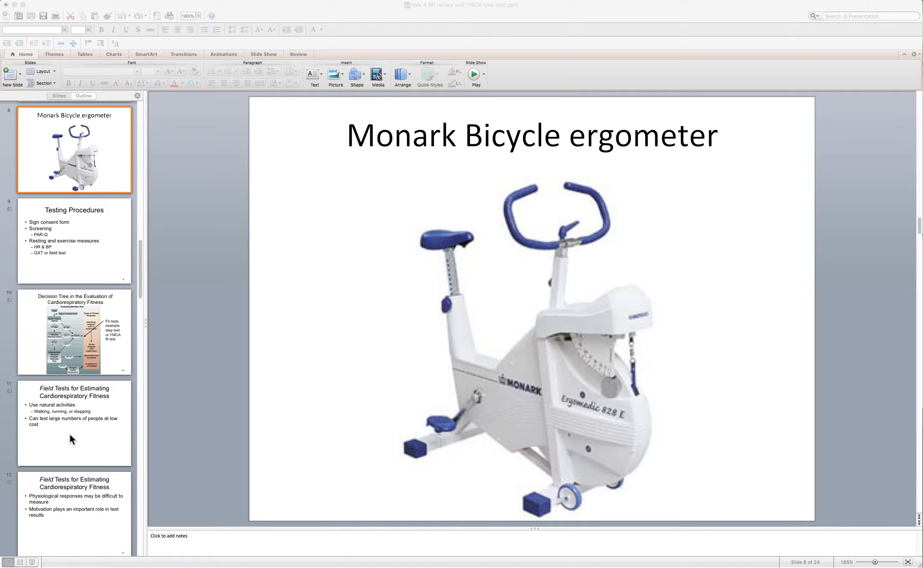
# - Scroll the slide thumbnails down to slide 13, the Monark Bicycle ergometer slide
pyautogui.scroll(-3)
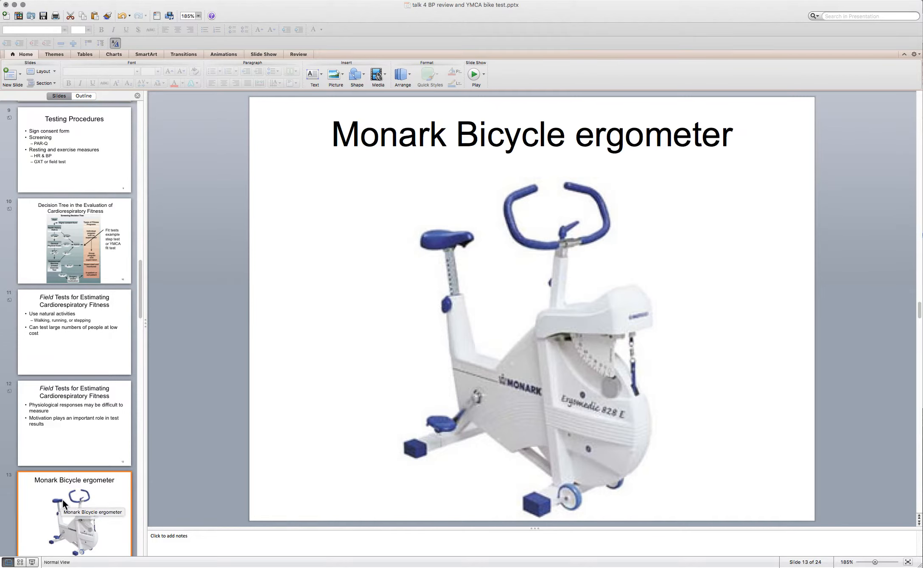
pyautogui.moveTo(171, 303)
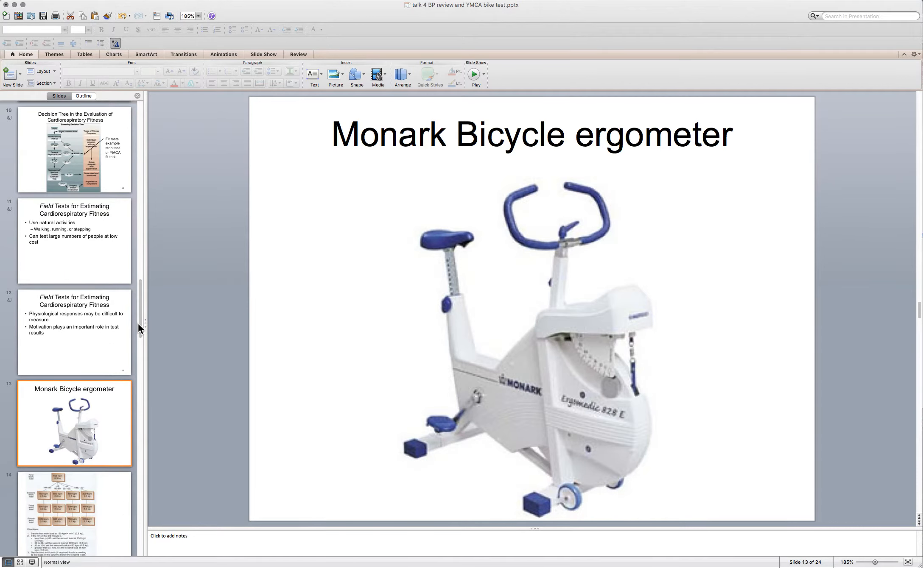
pyautogui.moveTo(140, 328)
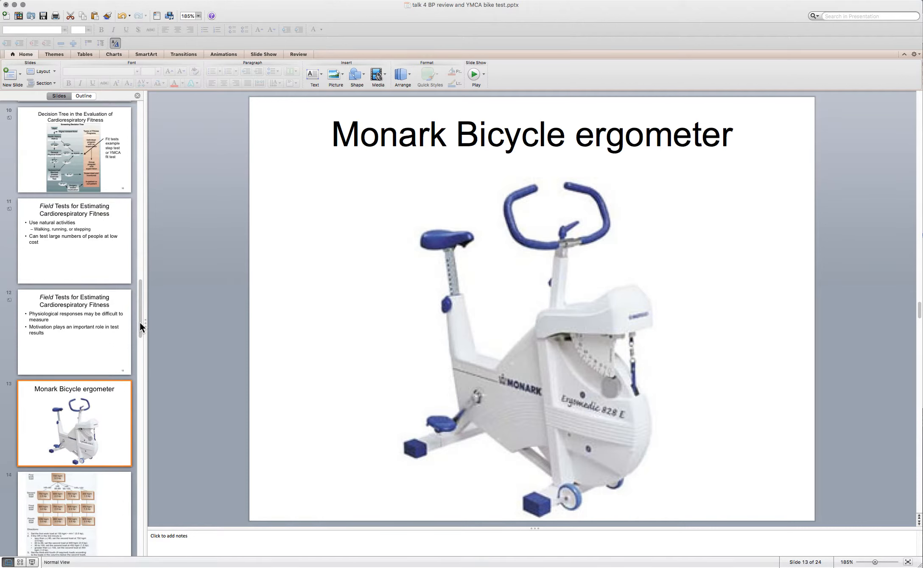
pyautogui.moveTo(113, 448)
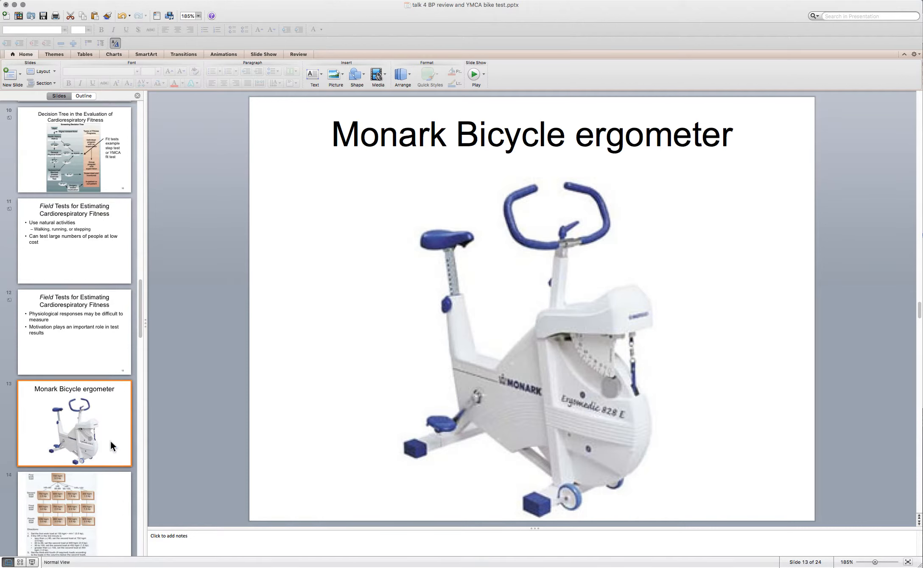
pyautogui.moveTo(65, 524)
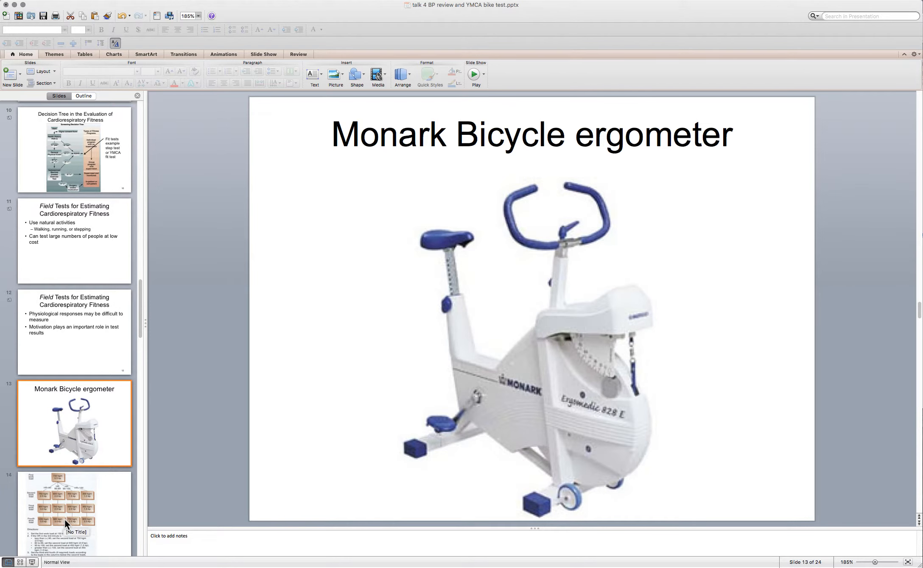
# - Show slide 14, the first-to-fourth workload flowchart with its directions
pyautogui.click(73, 513)
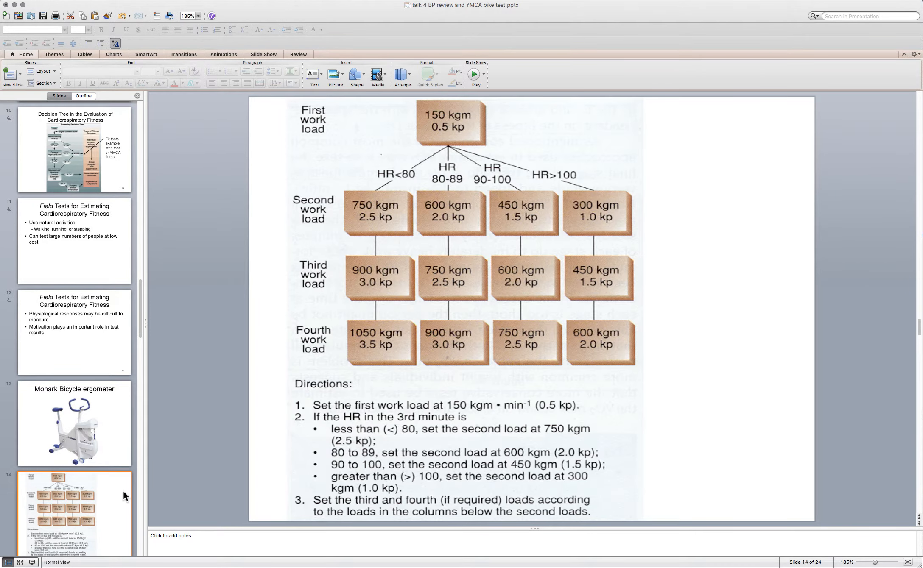
pyautogui.scroll(-3)
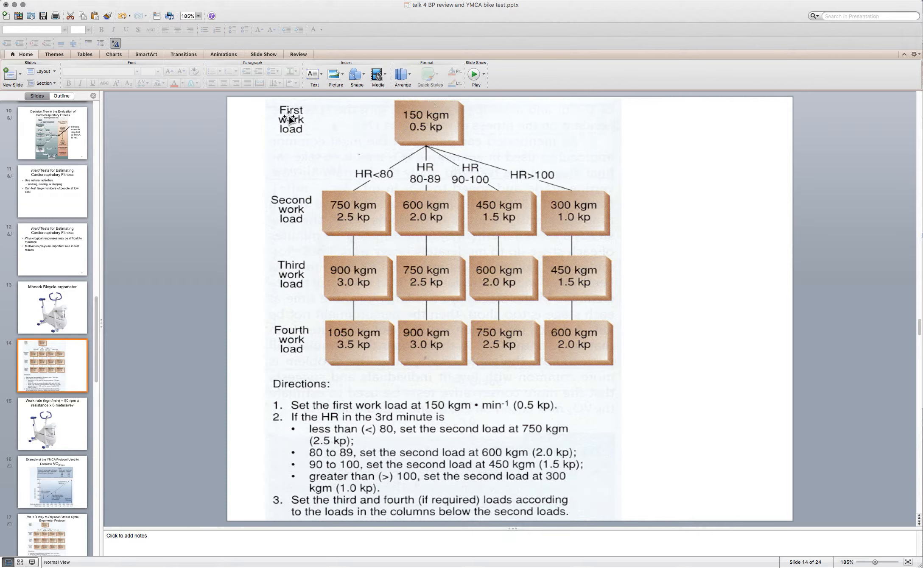
pyautogui.moveTo(712, 149)
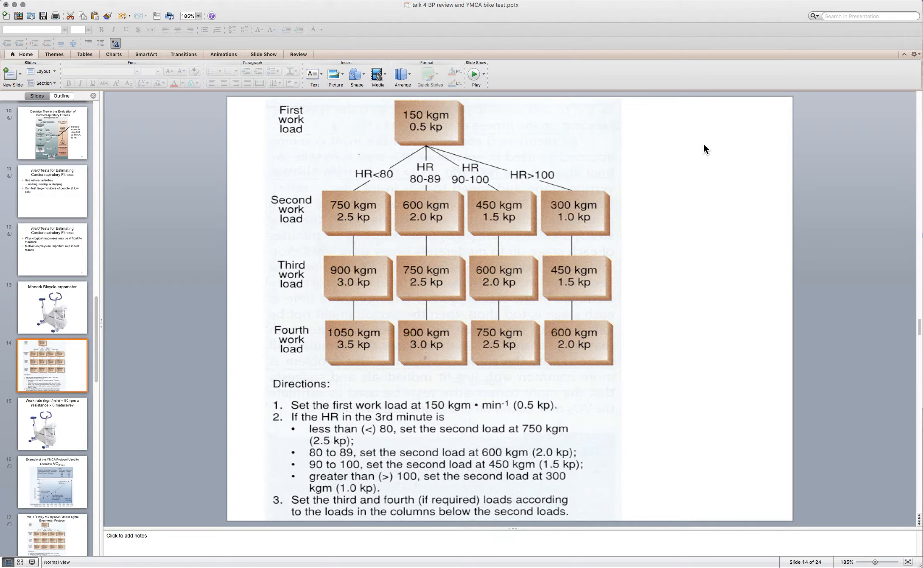
pyautogui.moveTo(471, 138)
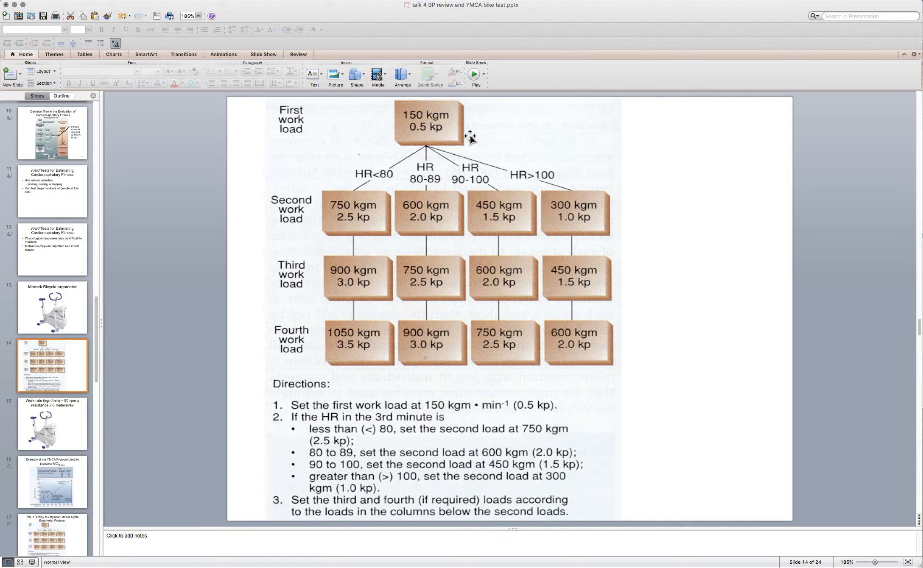
pyautogui.moveTo(428, 136)
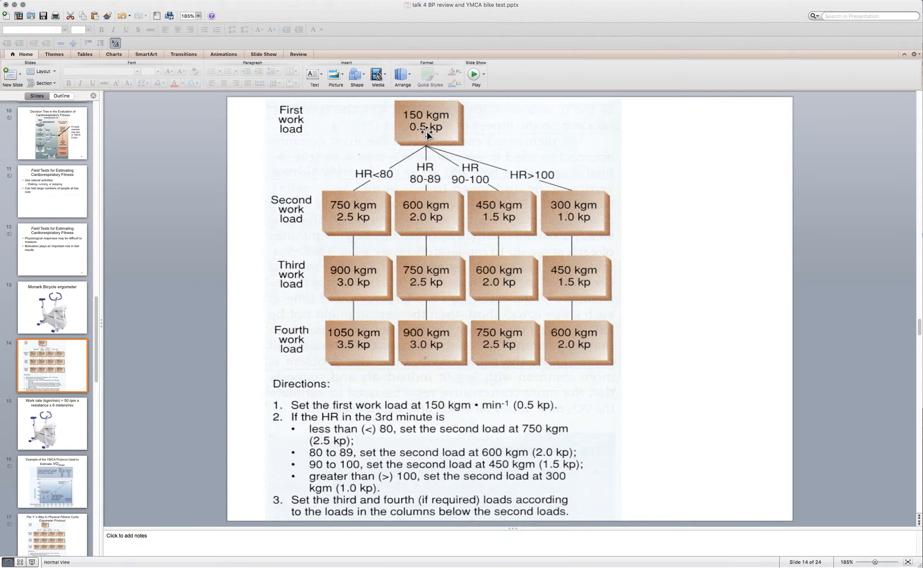
pyautogui.moveTo(620, 146)
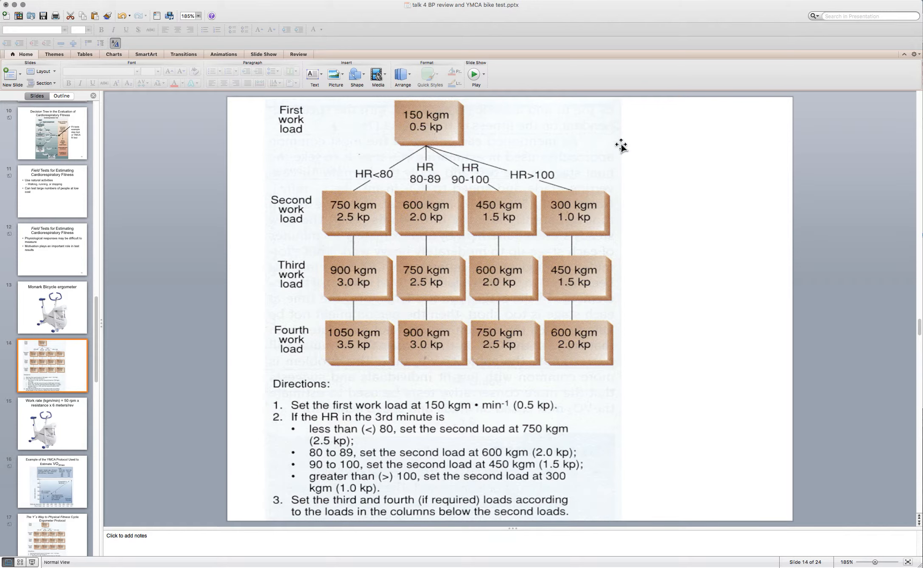
pyautogui.moveTo(549, 146)
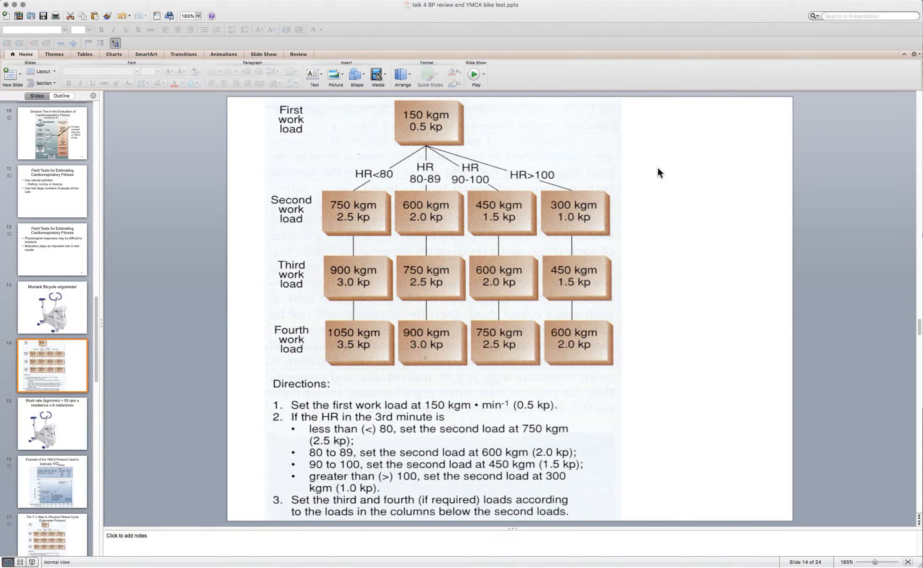
pyautogui.moveTo(666, 173)
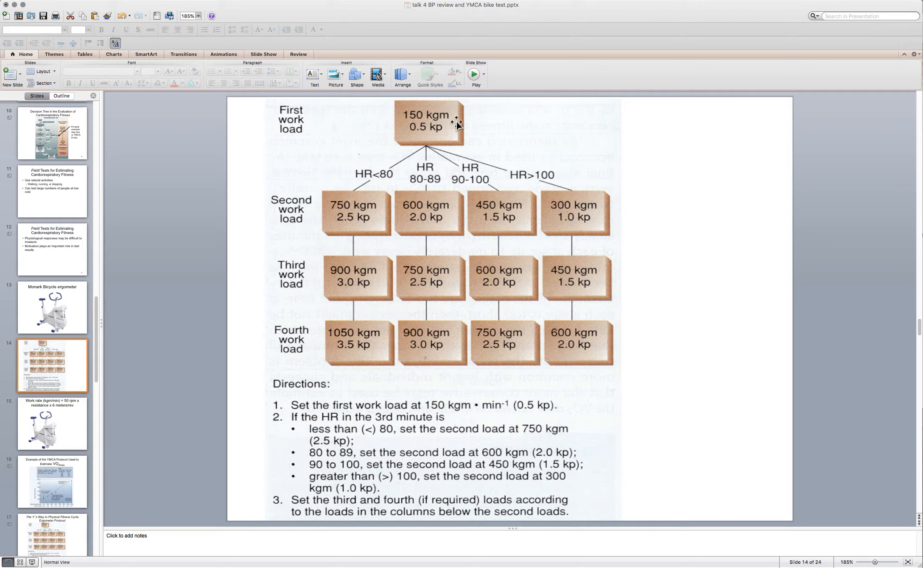
pyautogui.moveTo(688, 155)
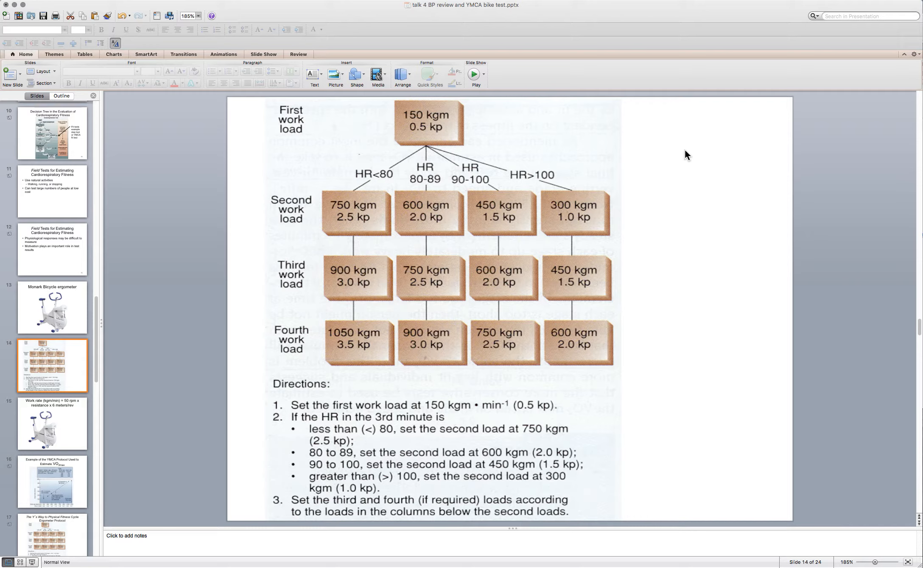
pyautogui.moveTo(436, 125)
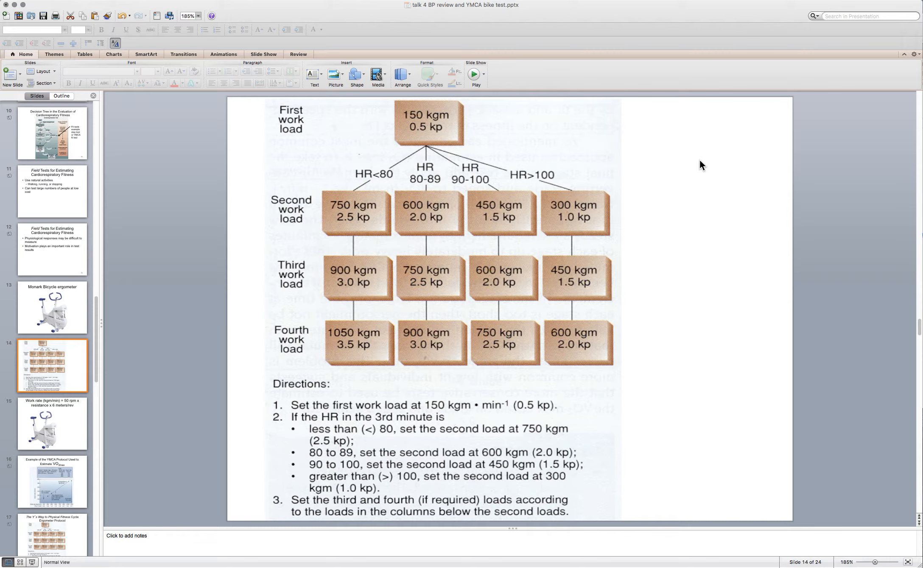
pyautogui.moveTo(389, 128)
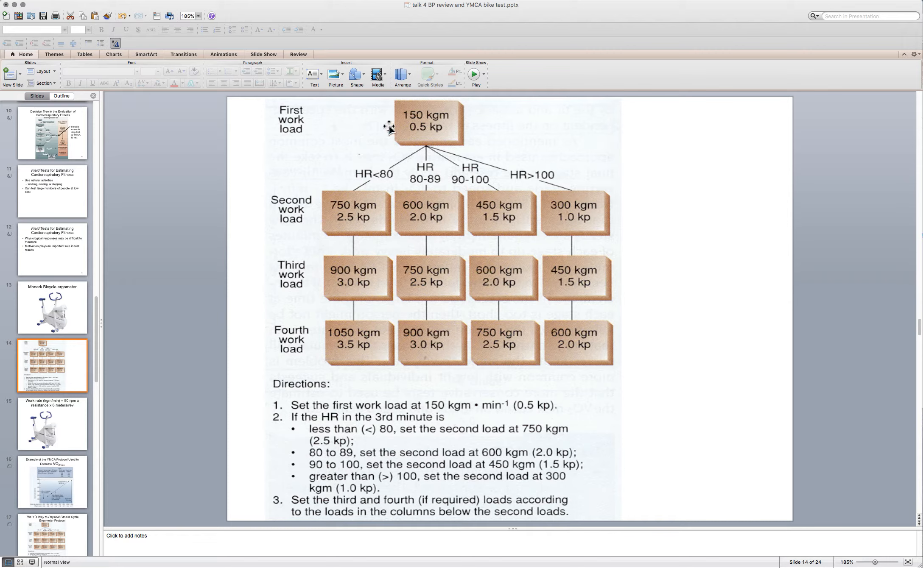
pyautogui.moveTo(438, 128)
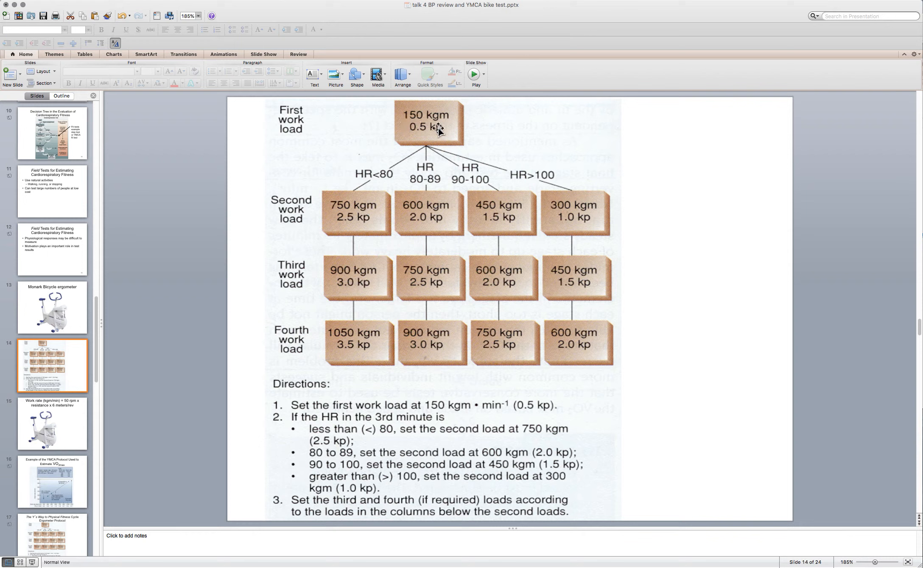
pyautogui.moveTo(420, 140)
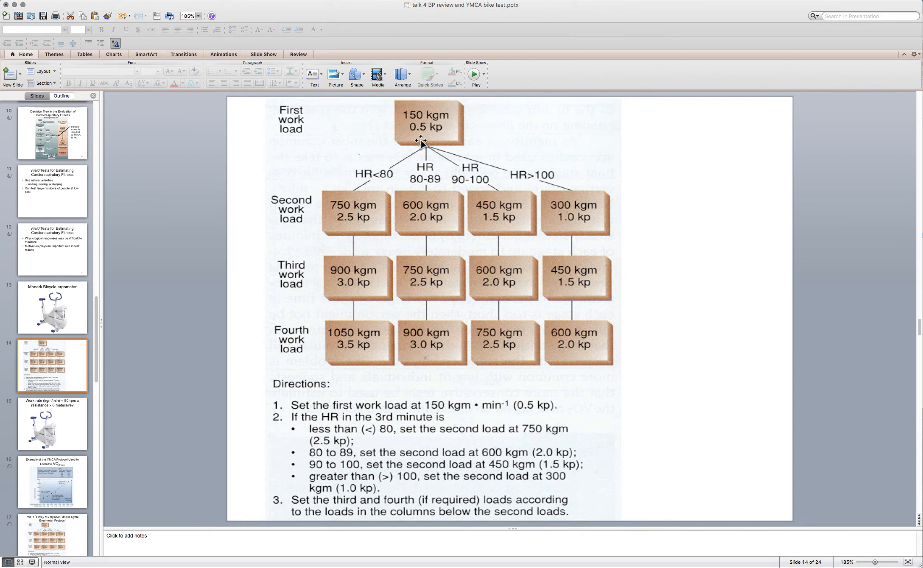
pyautogui.moveTo(349, 199)
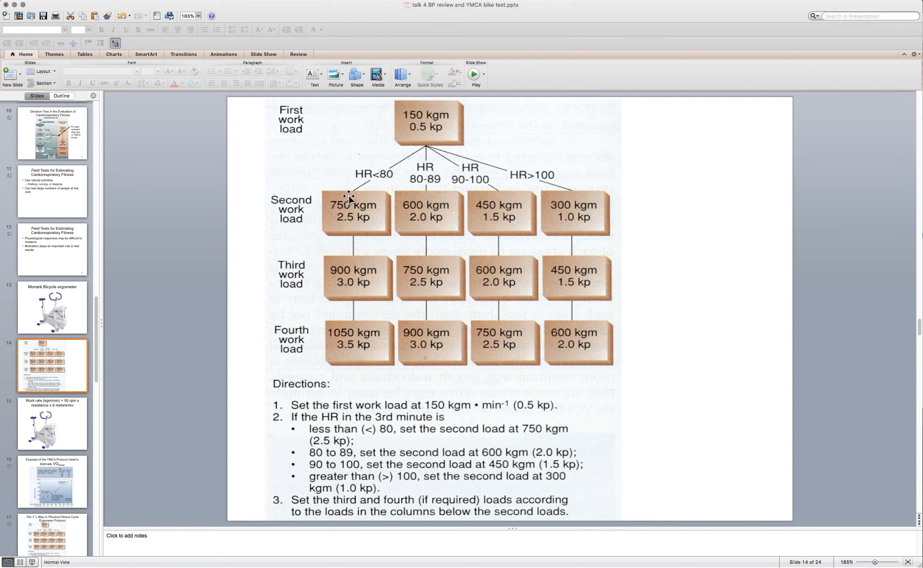
pyautogui.moveTo(435, 148)
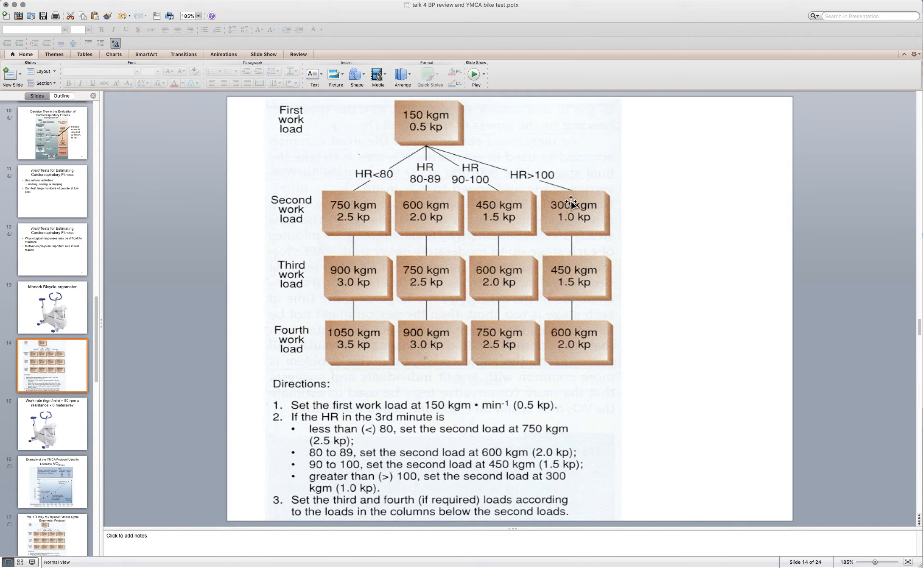
pyautogui.moveTo(675, 186)
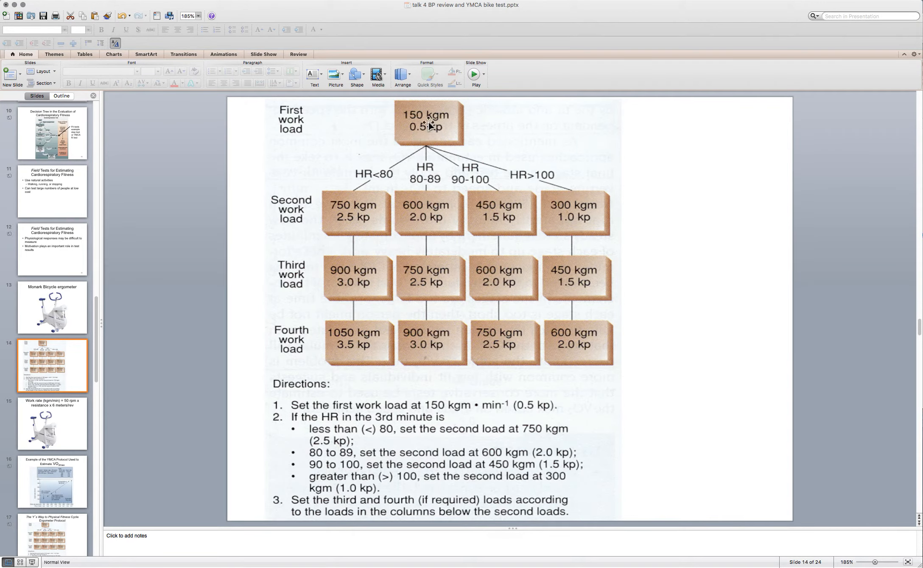
pyautogui.click(52, 308)
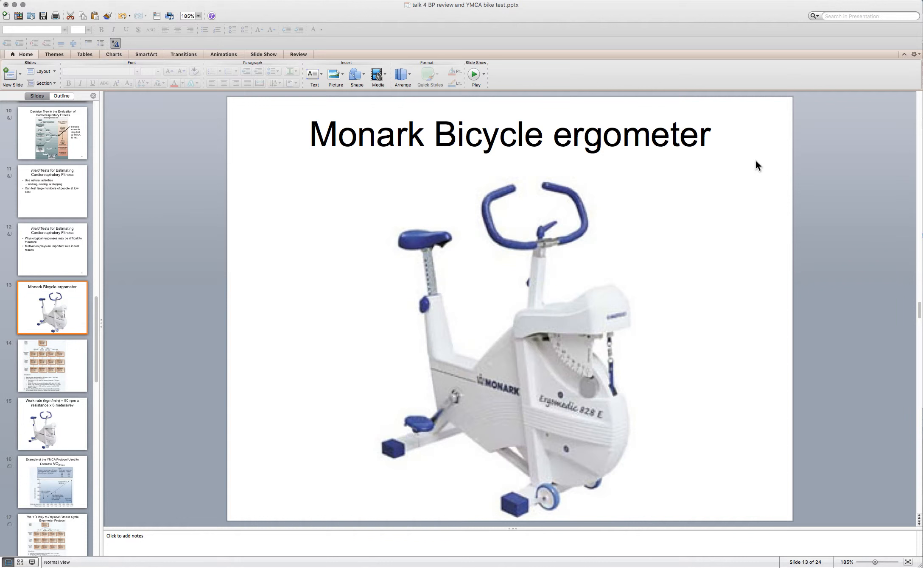
pyautogui.click(52, 366)
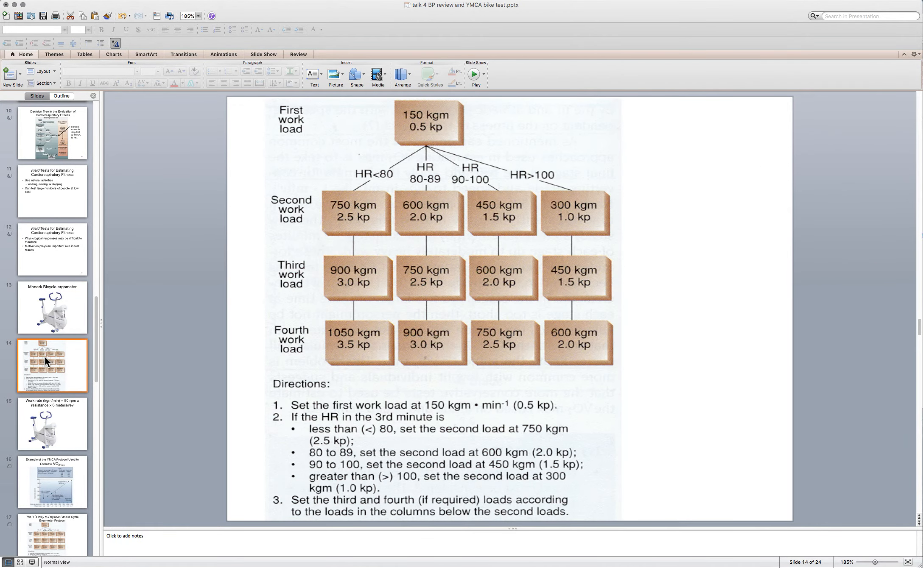
pyautogui.moveTo(350, 218)
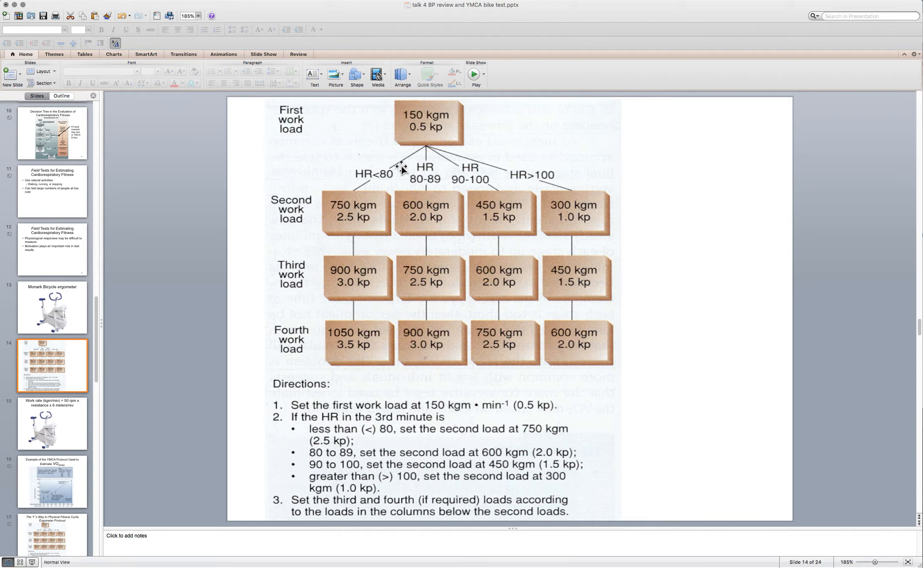
pyautogui.moveTo(367, 176)
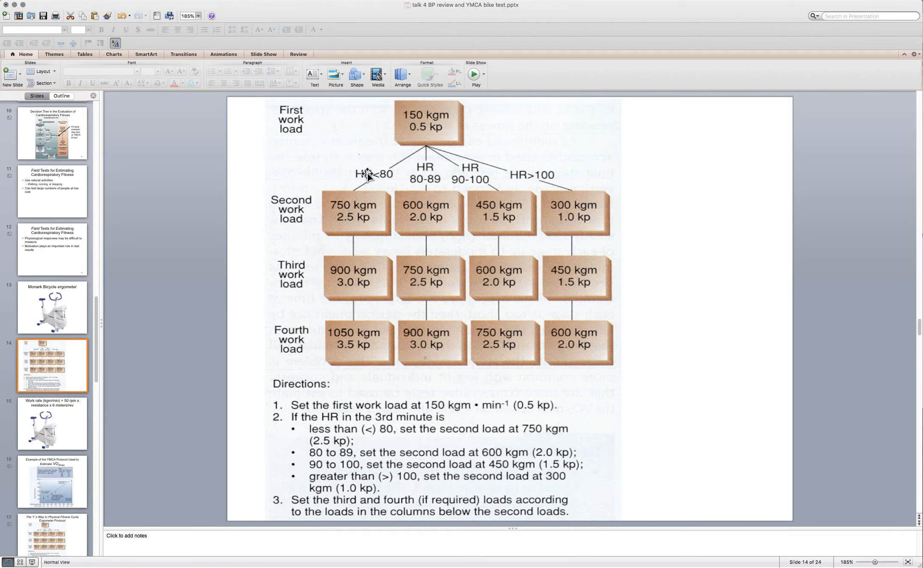
pyautogui.moveTo(366, 182)
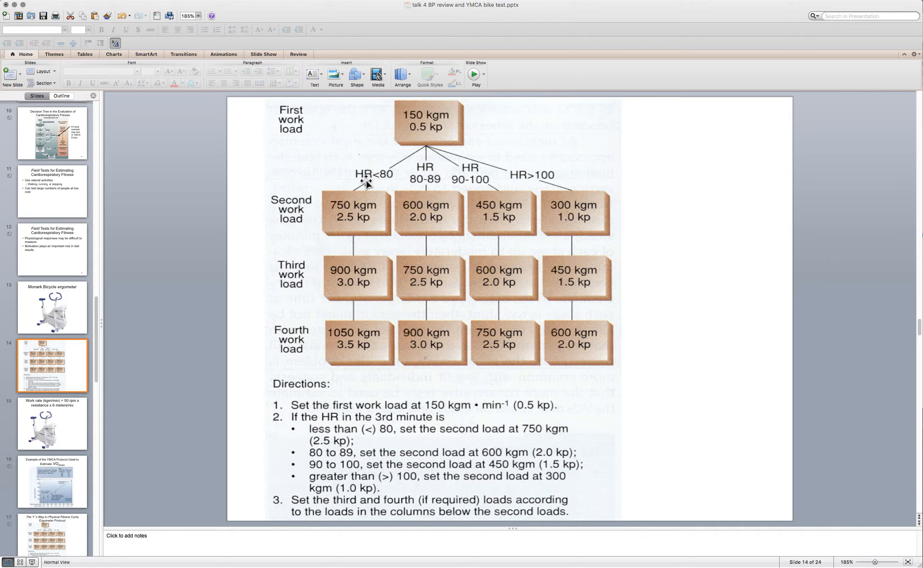
pyautogui.moveTo(385, 178)
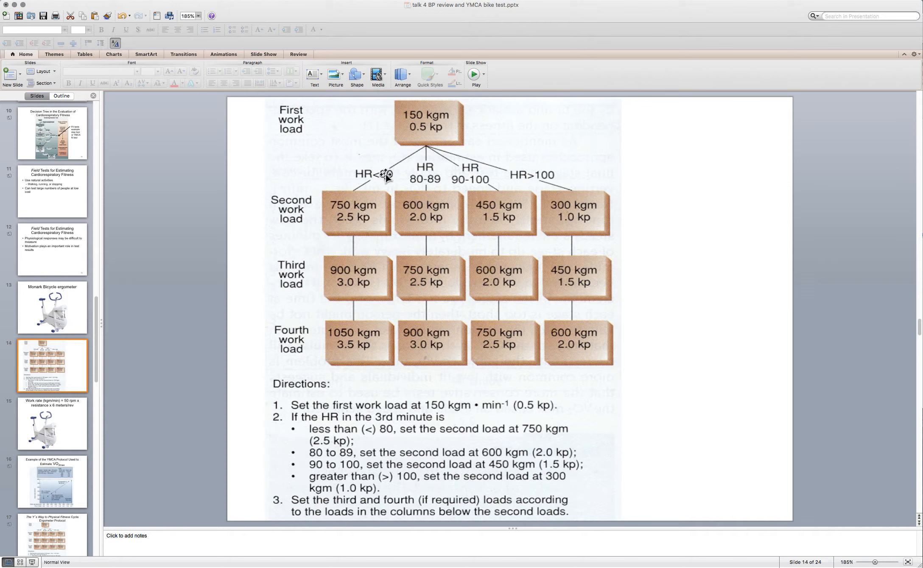
pyautogui.moveTo(385, 178)
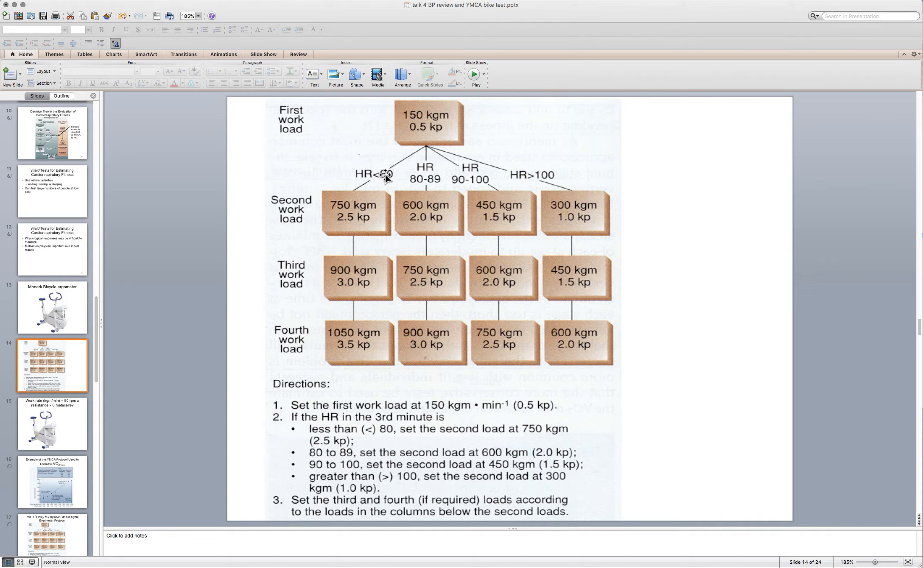
pyautogui.moveTo(346, 203)
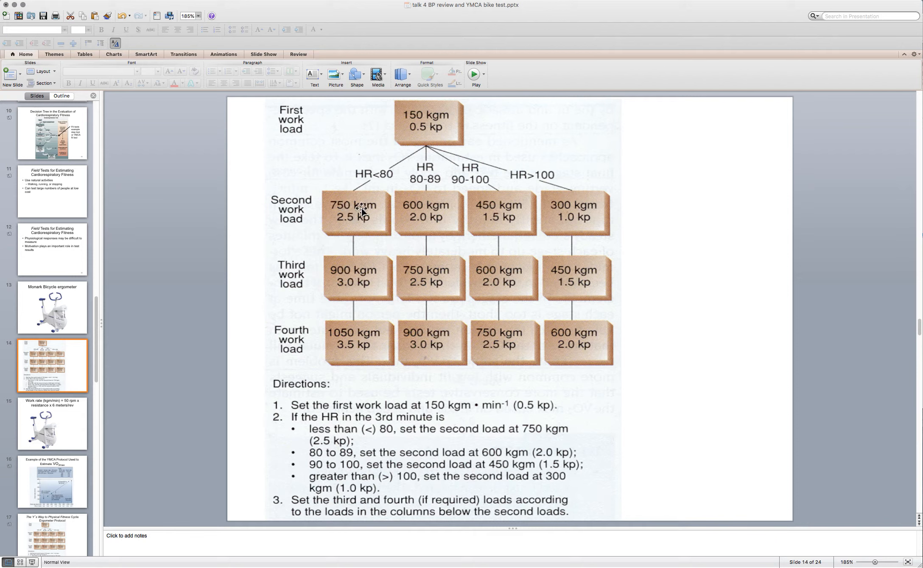
pyautogui.moveTo(433, 130)
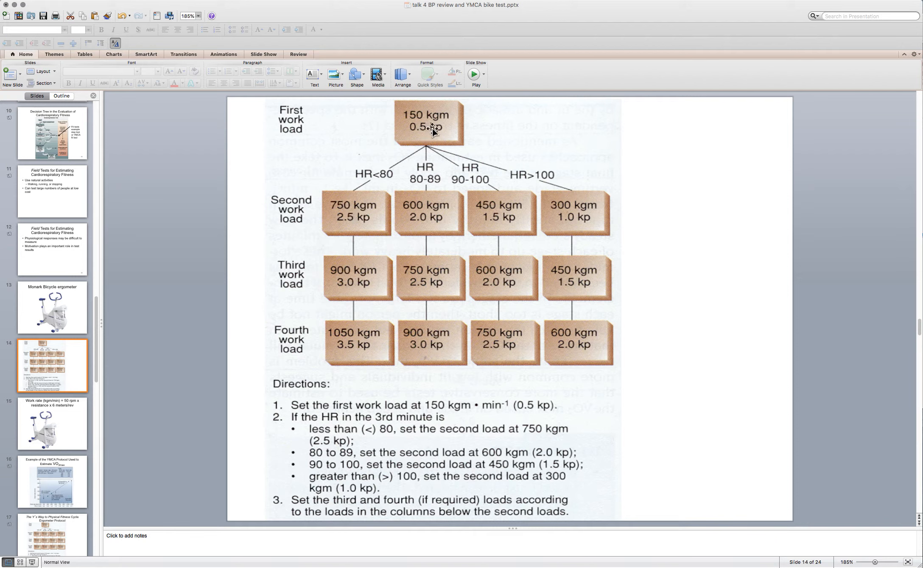
pyautogui.moveTo(358, 223)
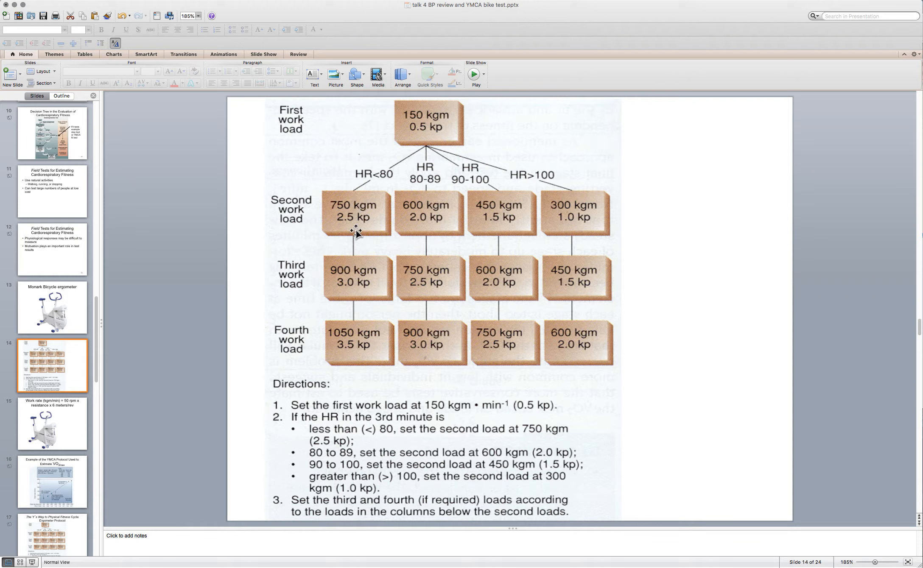
pyautogui.moveTo(348, 308)
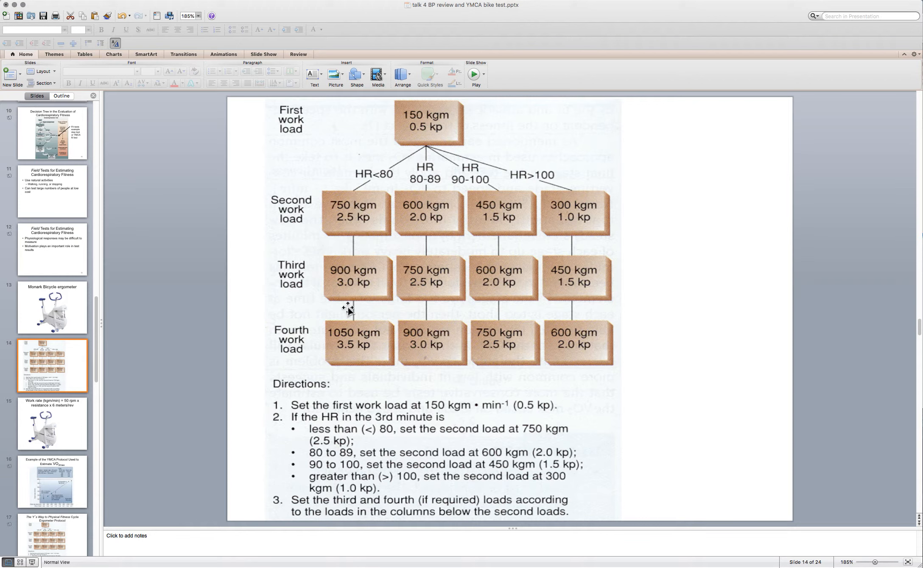
pyautogui.moveTo(382, 182)
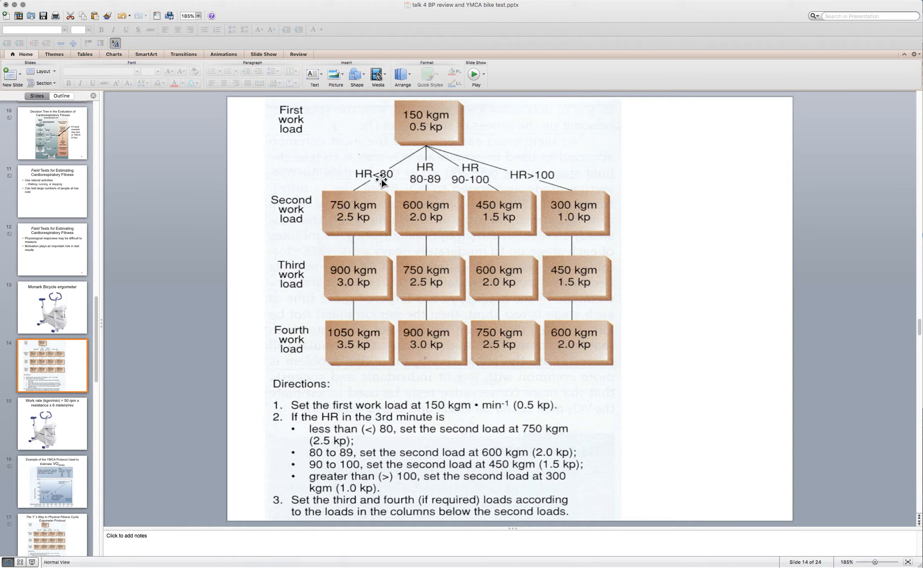
pyautogui.moveTo(359, 216)
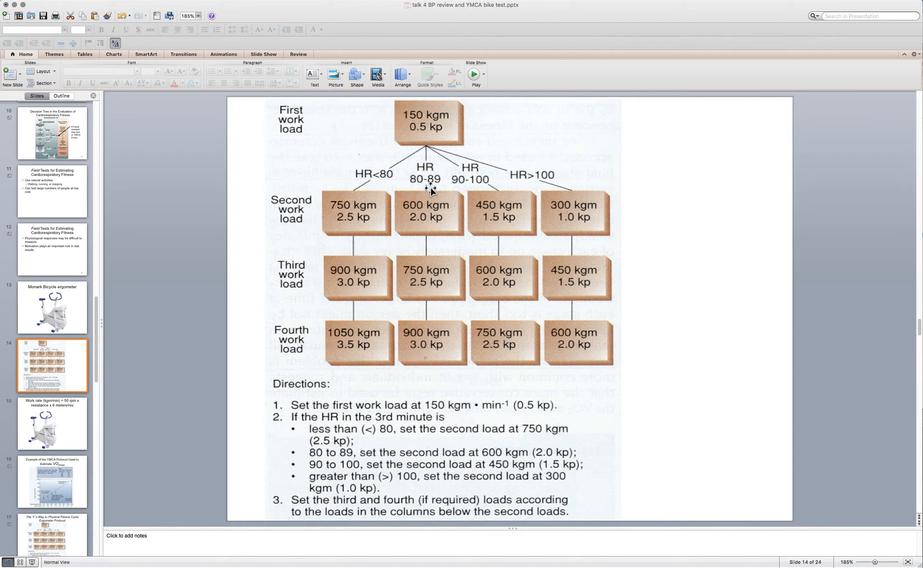
pyautogui.moveTo(416, 187)
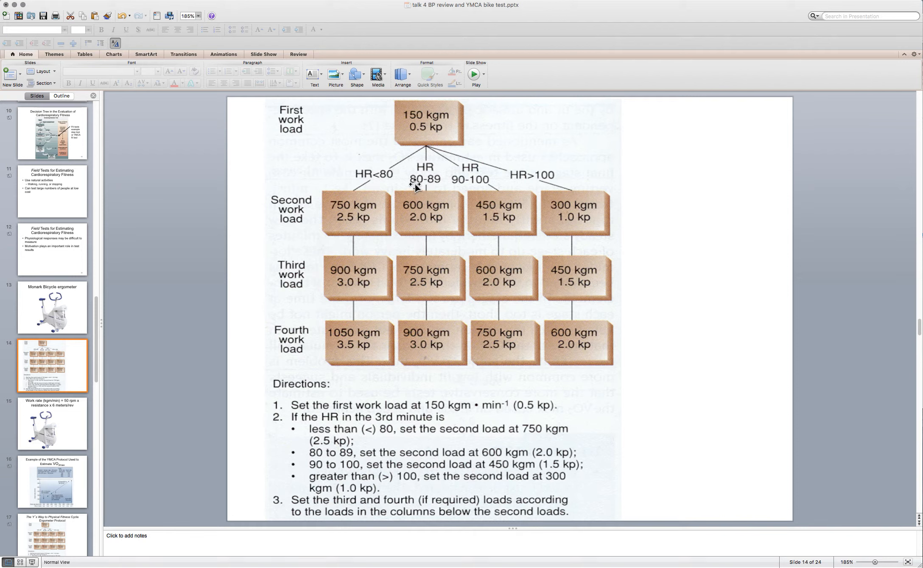
pyautogui.moveTo(469, 187)
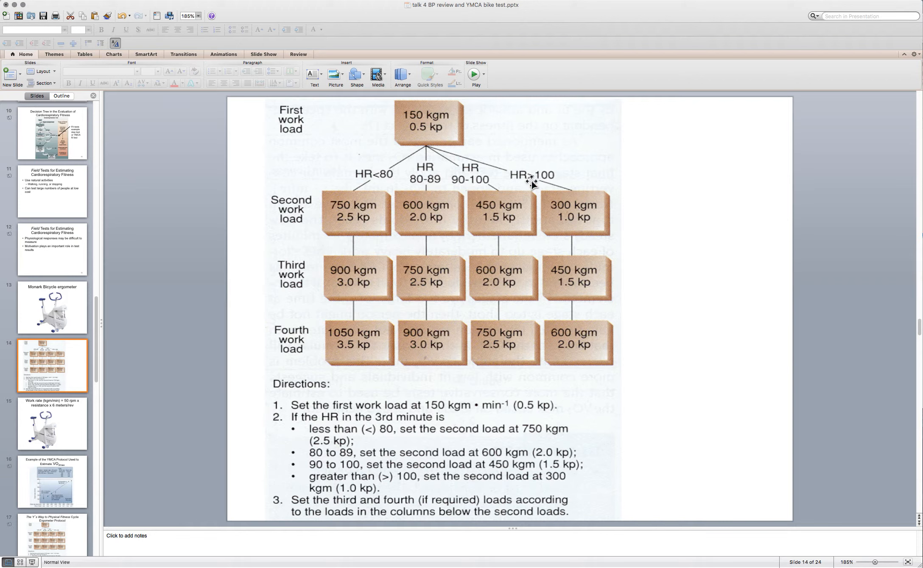
pyautogui.moveTo(429, 117)
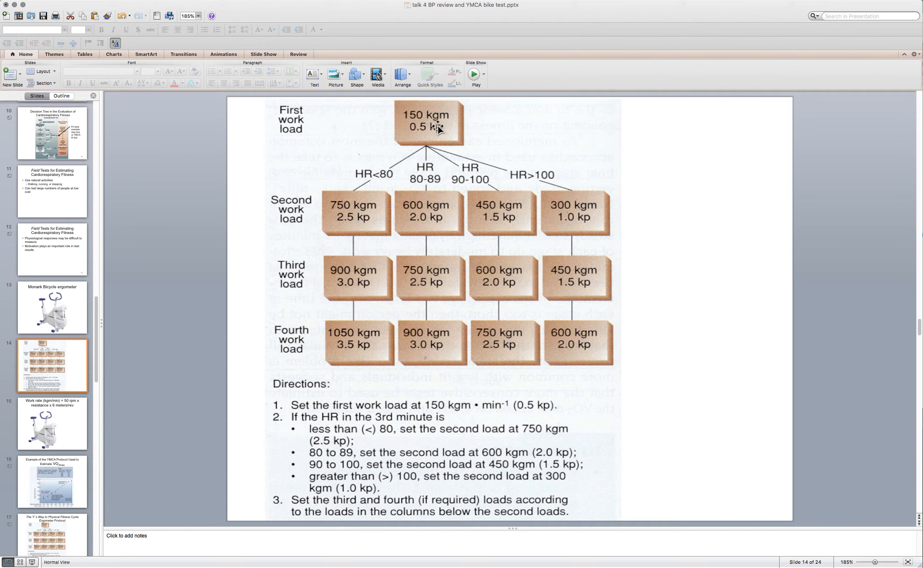
pyautogui.moveTo(548, 178)
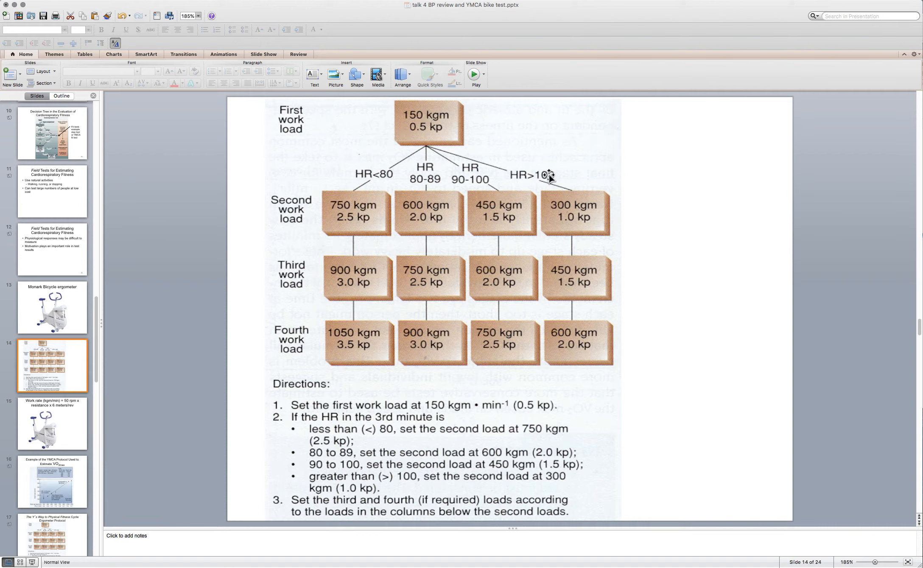
pyautogui.moveTo(558, 179)
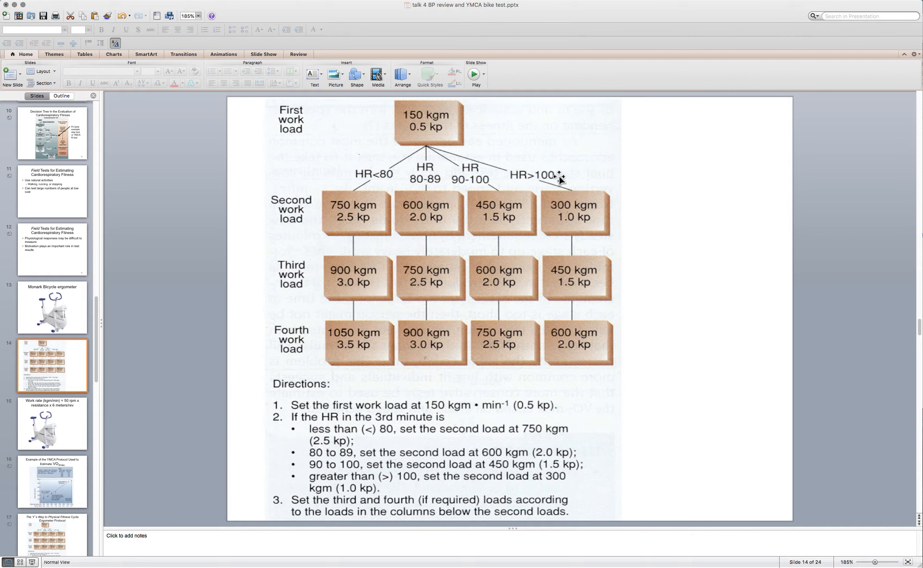
pyautogui.moveTo(683, 202)
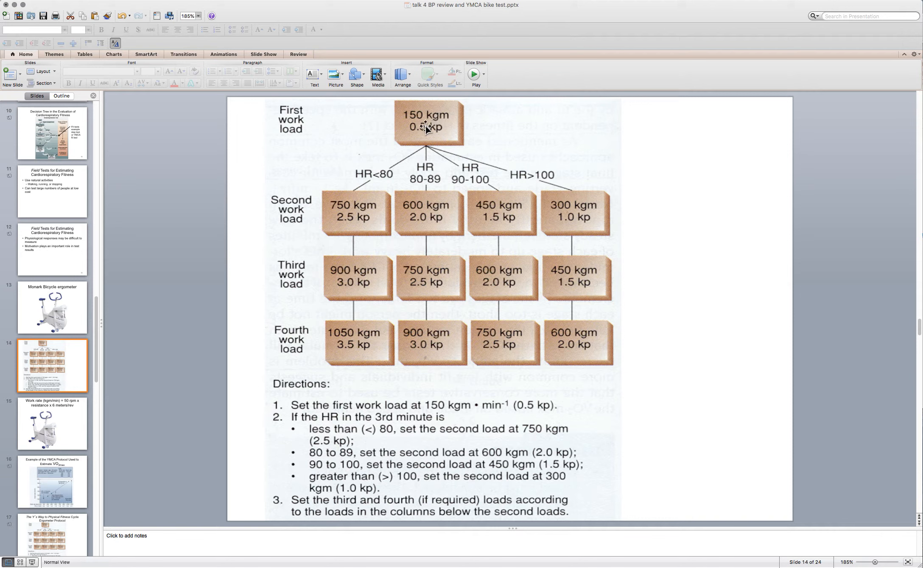
pyautogui.moveTo(570, 225)
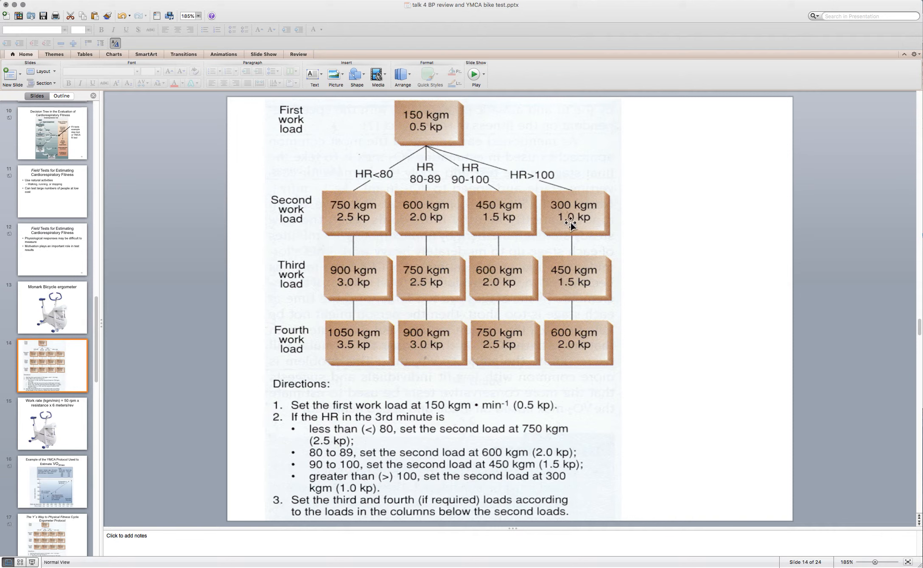
pyautogui.moveTo(576, 277)
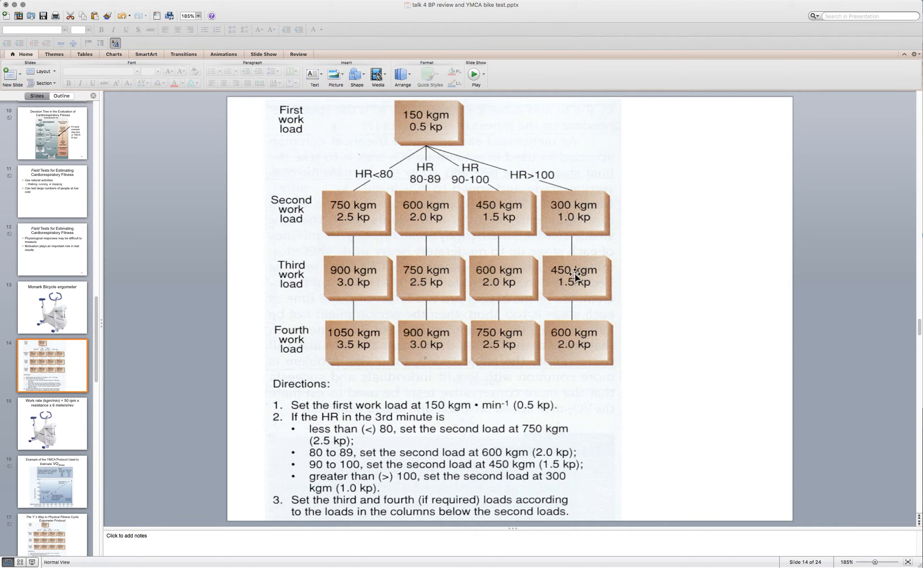
pyautogui.moveTo(710, 139)
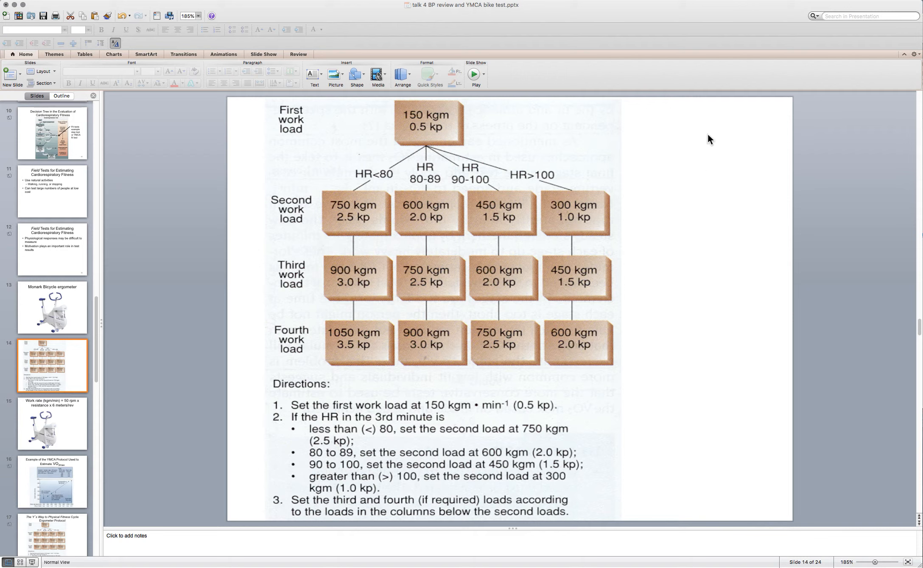
pyautogui.moveTo(712, 140)
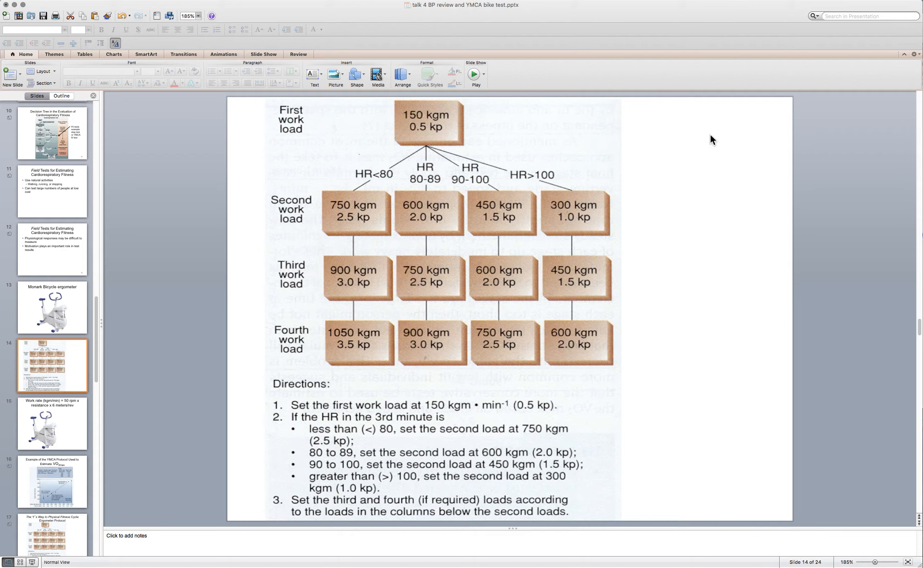
pyautogui.moveTo(434, 128)
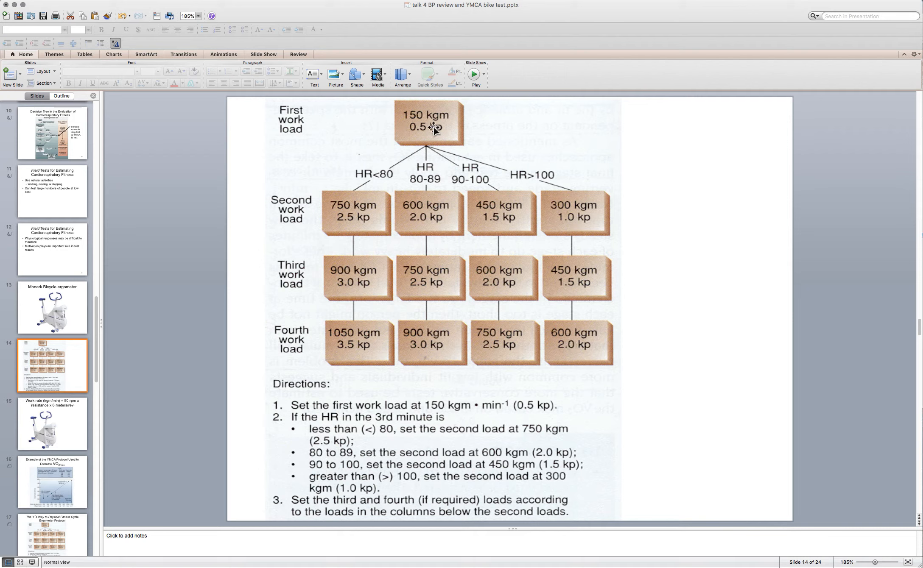
pyautogui.moveTo(362, 184)
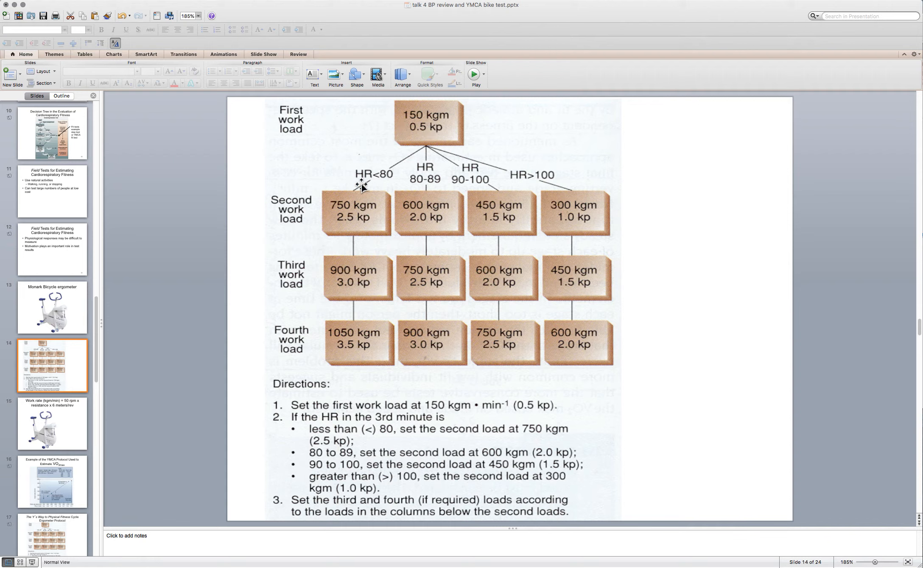
pyautogui.moveTo(748, 205)
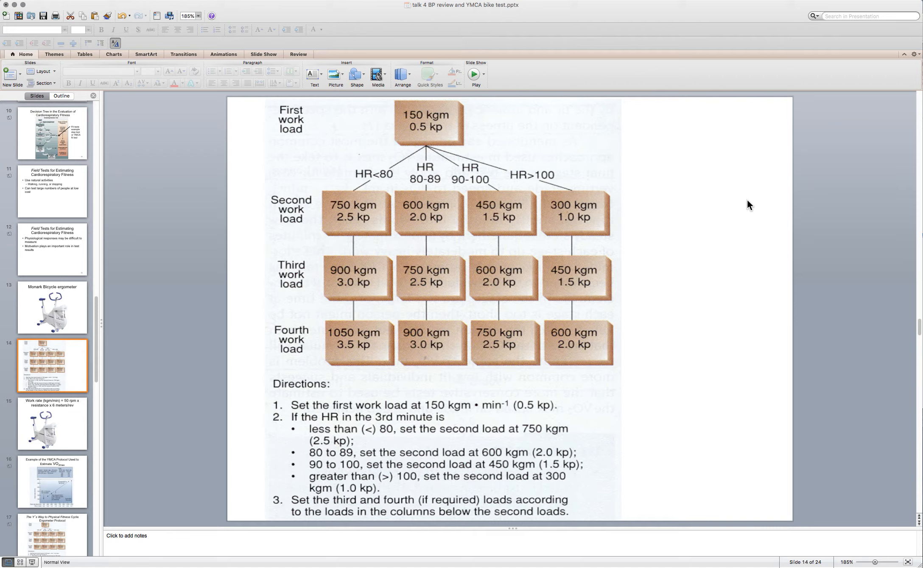
pyautogui.moveTo(351, 216)
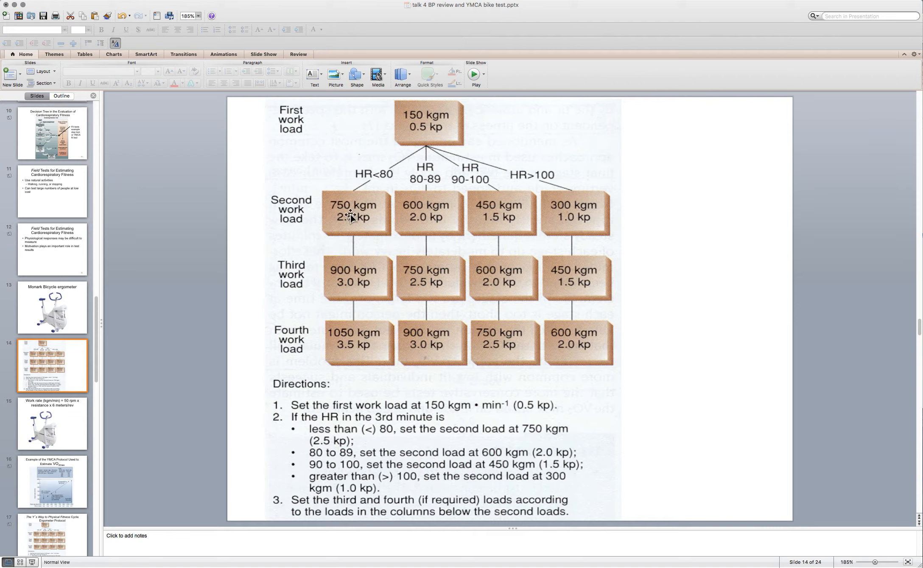
pyautogui.moveTo(414, 247)
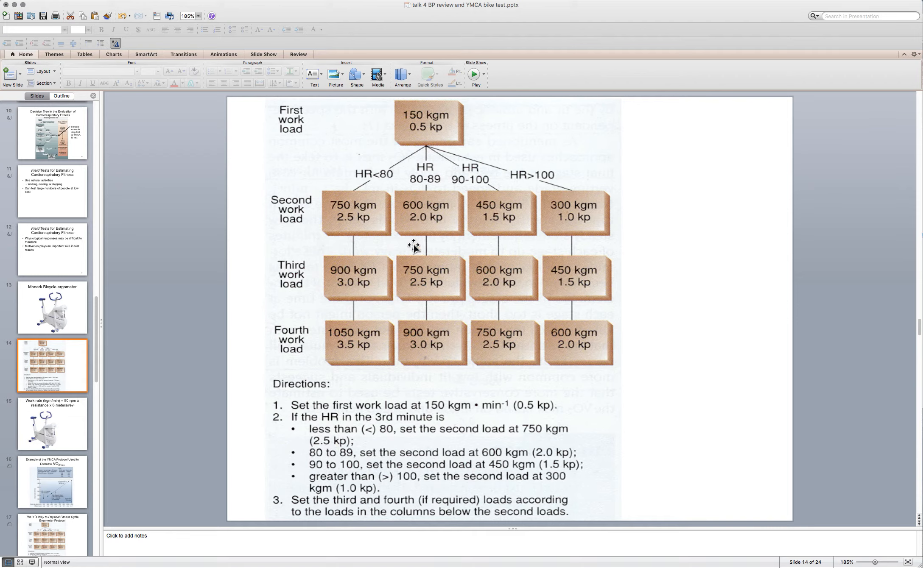
pyautogui.moveTo(723, 266)
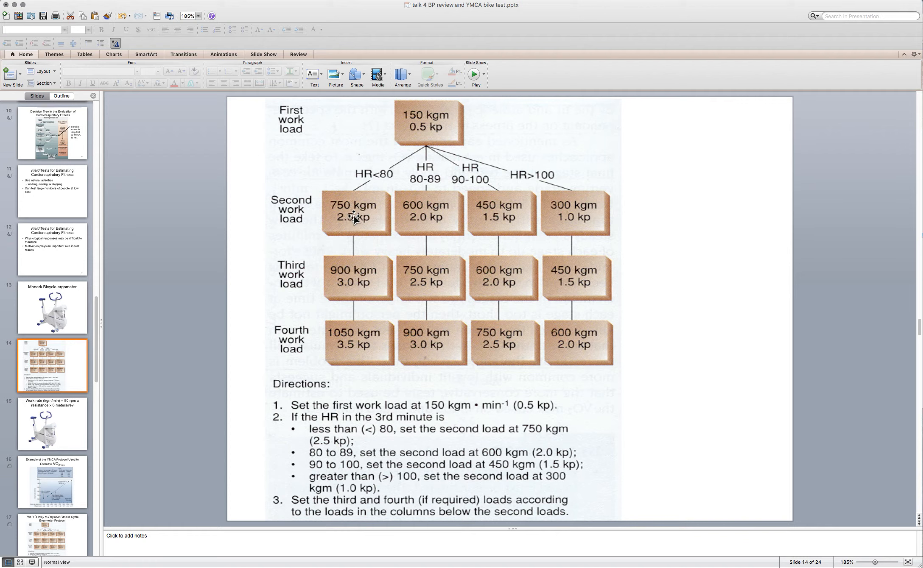
pyautogui.moveTo(354, 344)
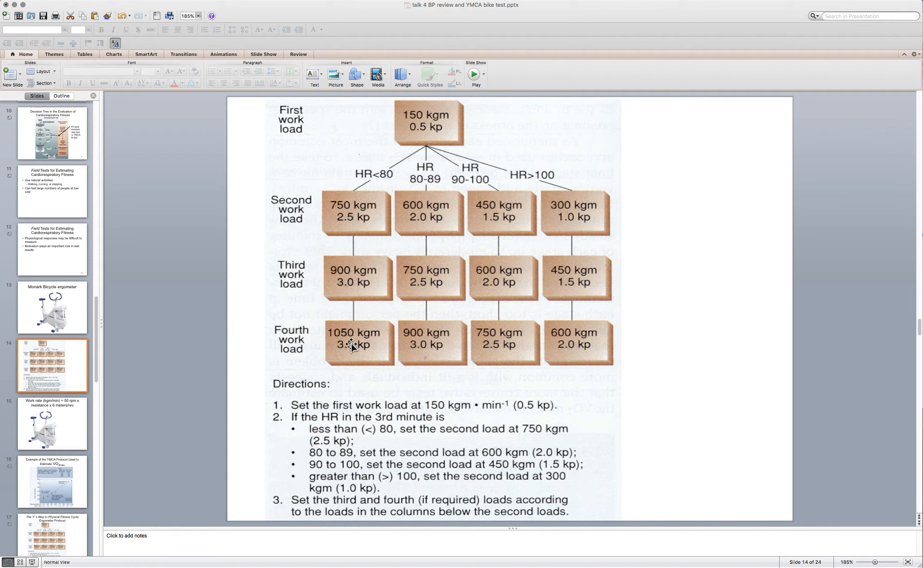
pyautogui.moveTo(562, 215)
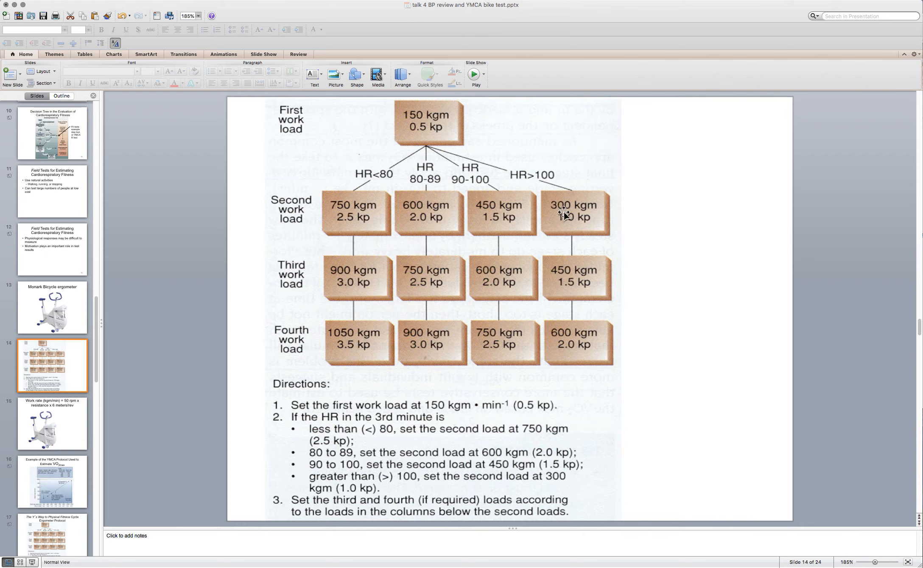
pyautogui.moveTo(570, 353)
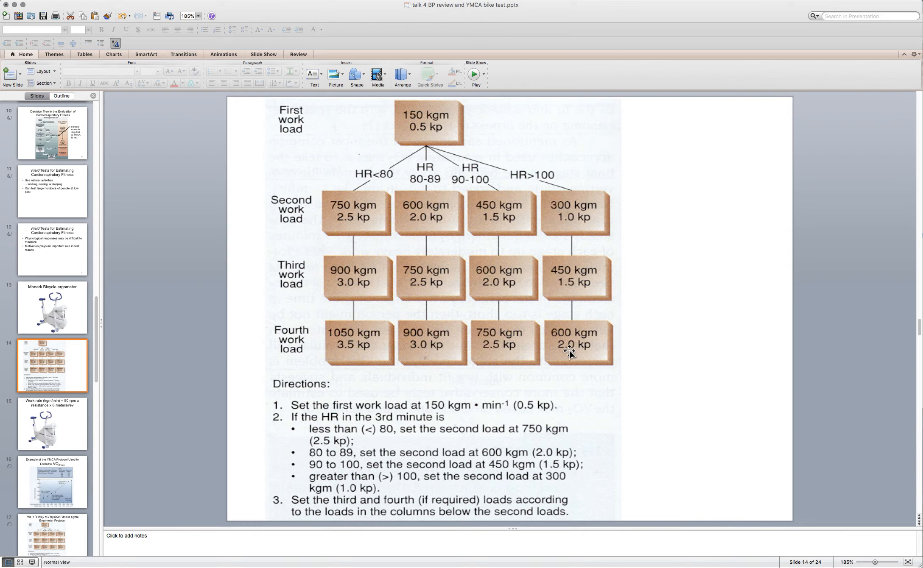
pyautogui.moveTo(709, 319)
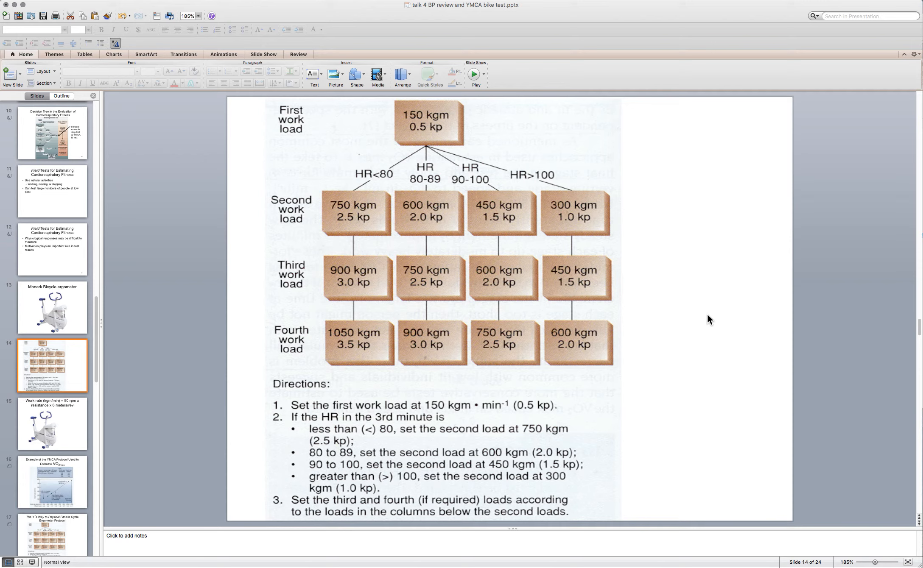
pyautogui.moveTo(38, 429)
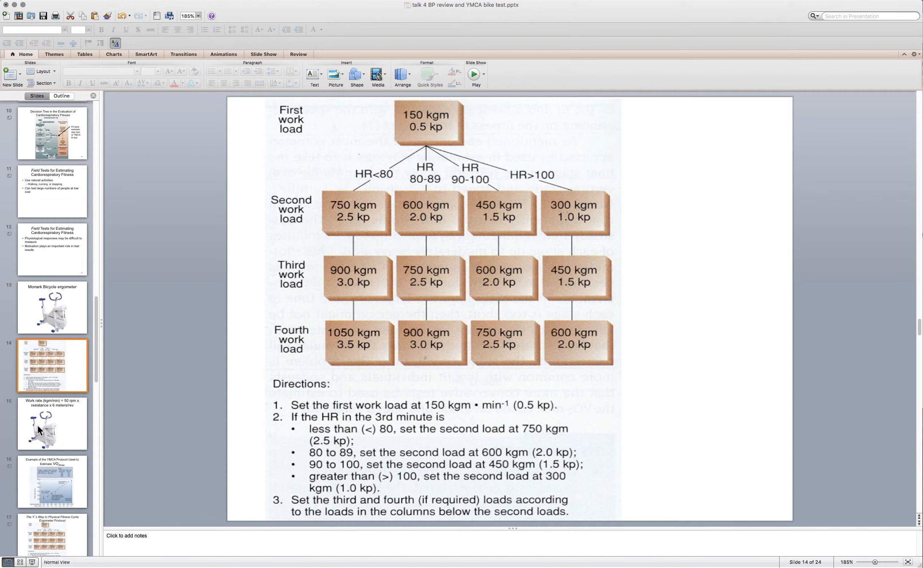
pyautogui.moveTo(43, 429)
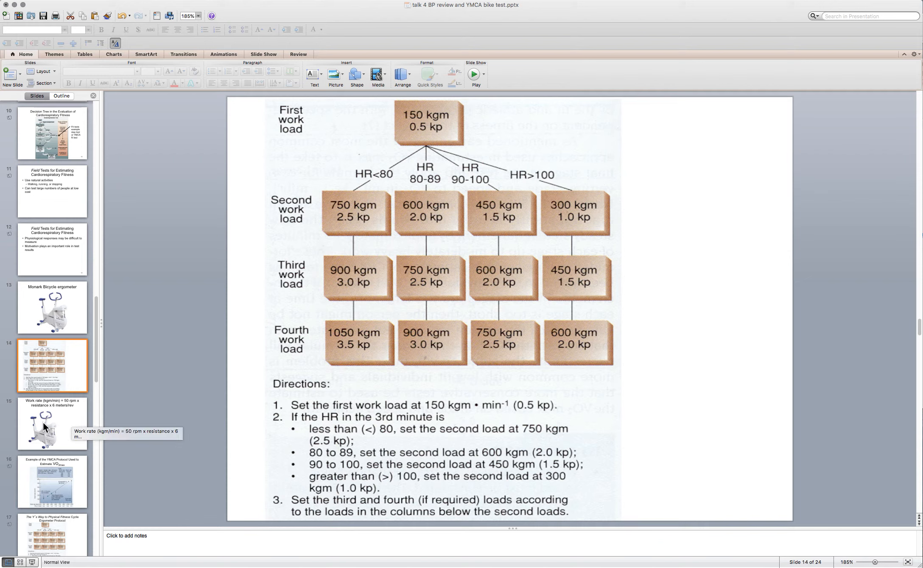
pyautogui.moveTo(46, 427)
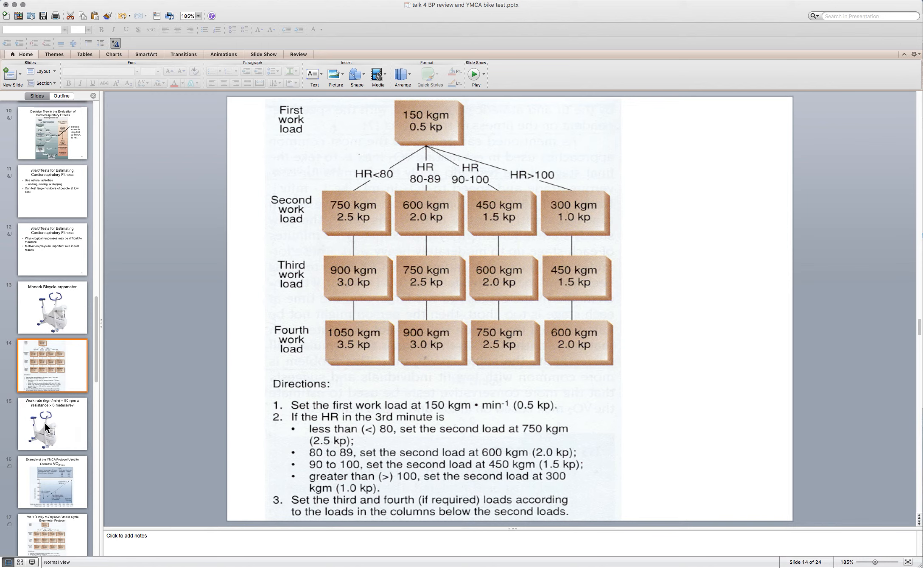
pyautogui.moveTo(431, 119)
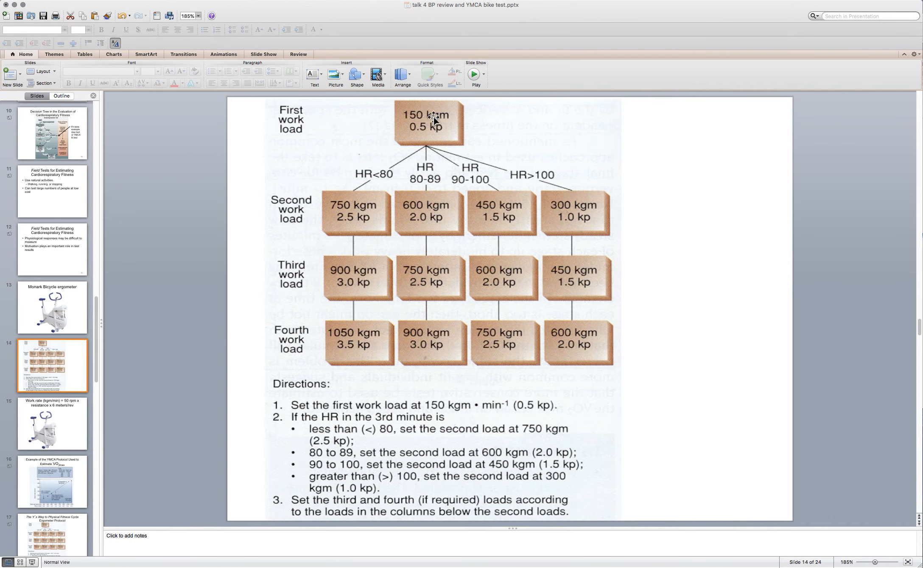
pyautogui.click(52, 423)
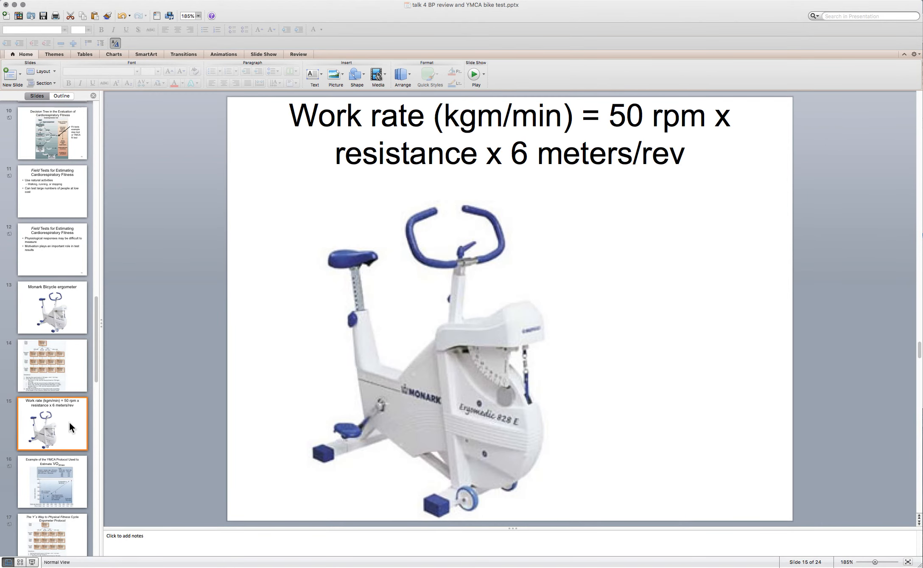
pyautogui.moveTo(628, 128)
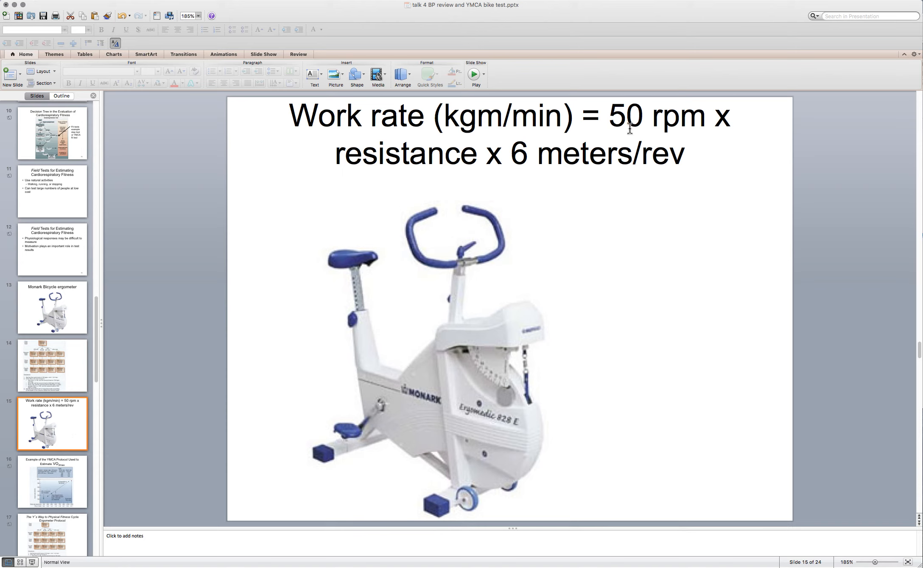
pyautogui.moveTo(700, 248)
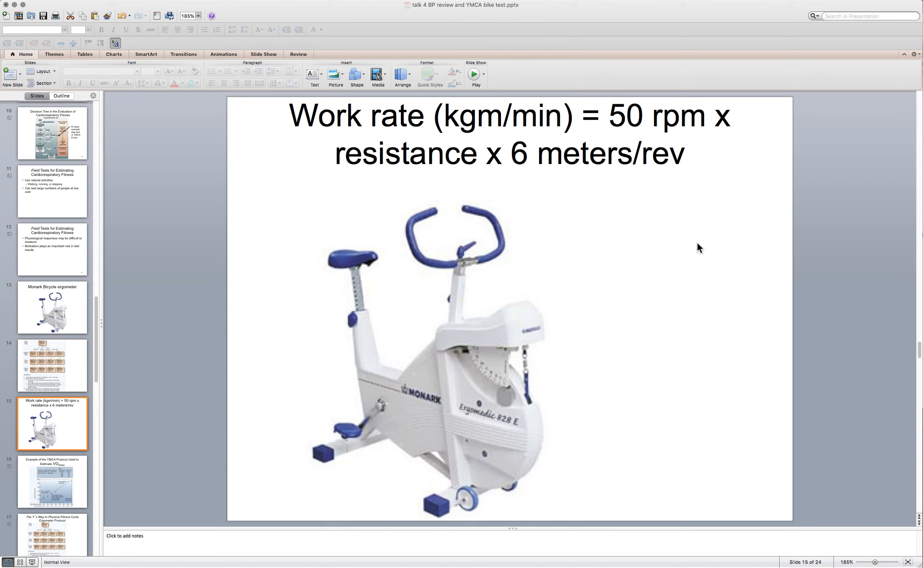
pyautogui.moveTo(701, 252)
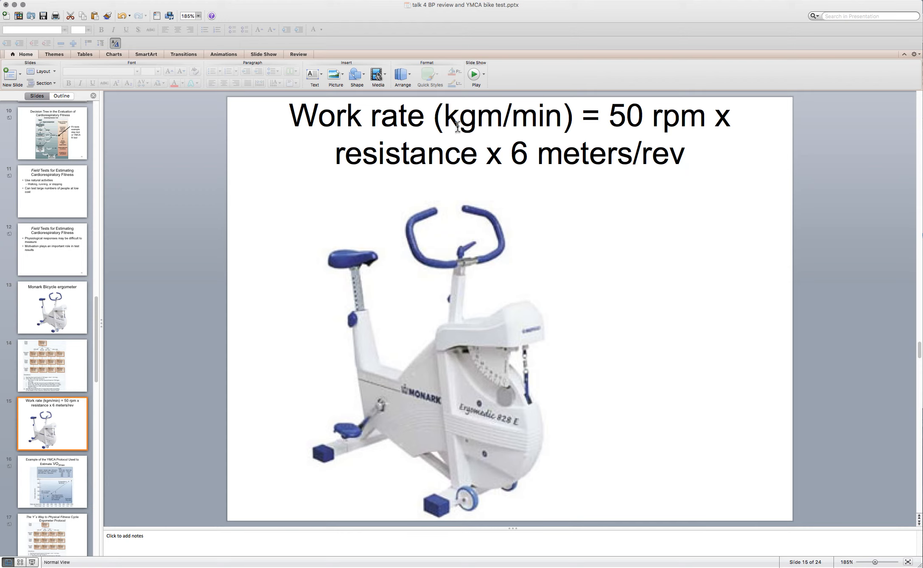
pyautogui.moveTo(462, 127)
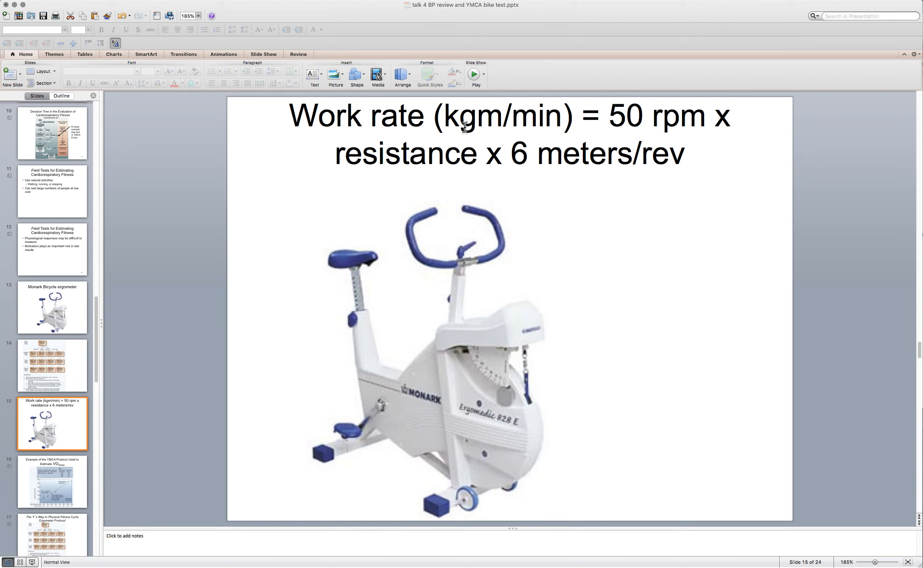
pyautogui.moveTo(98, 352)
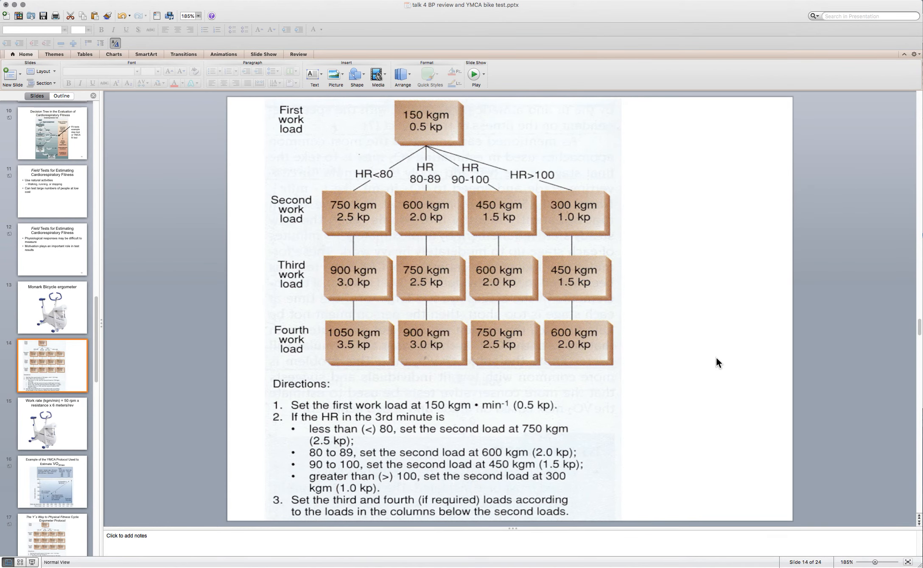
pyautogui.moveTo(742, 365)
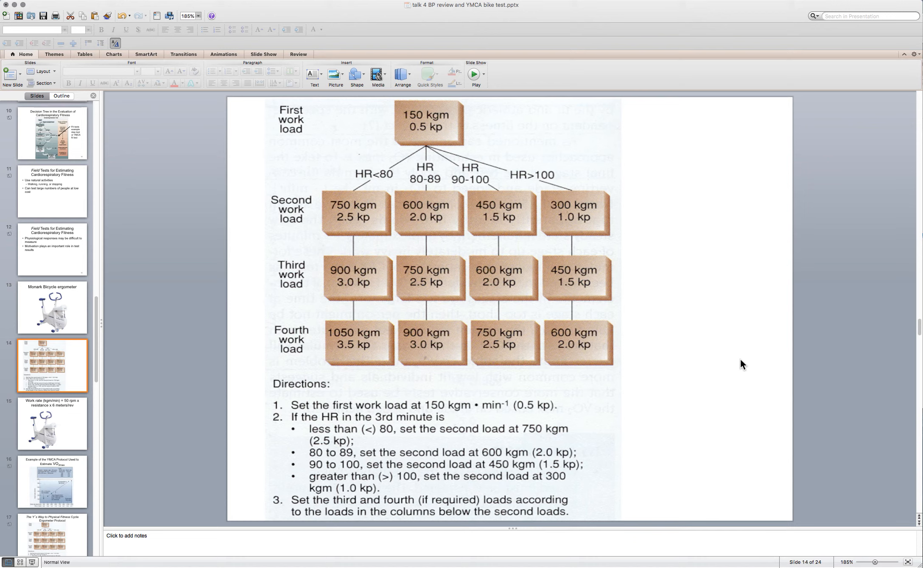
pyautogui.moveTo(465, 264)
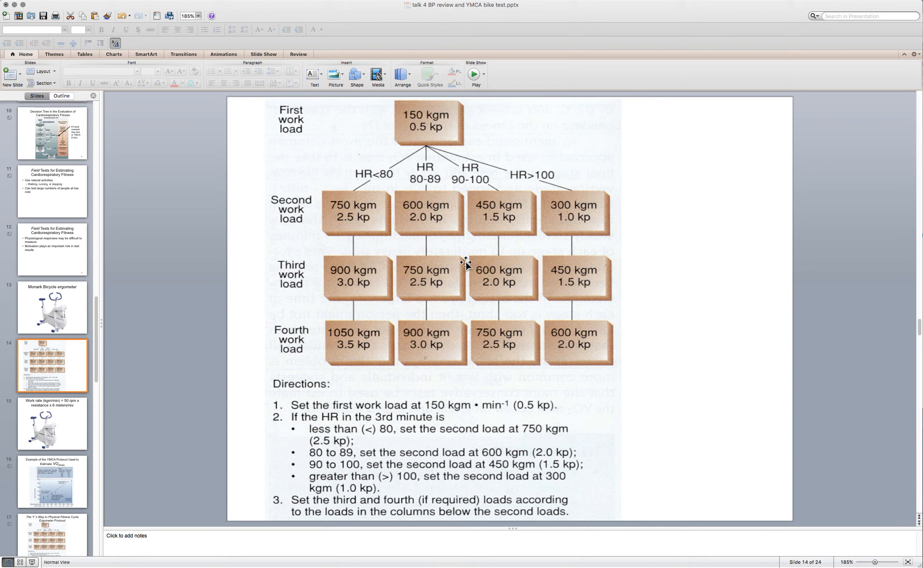
pyautogui.moveTo(363, 363)
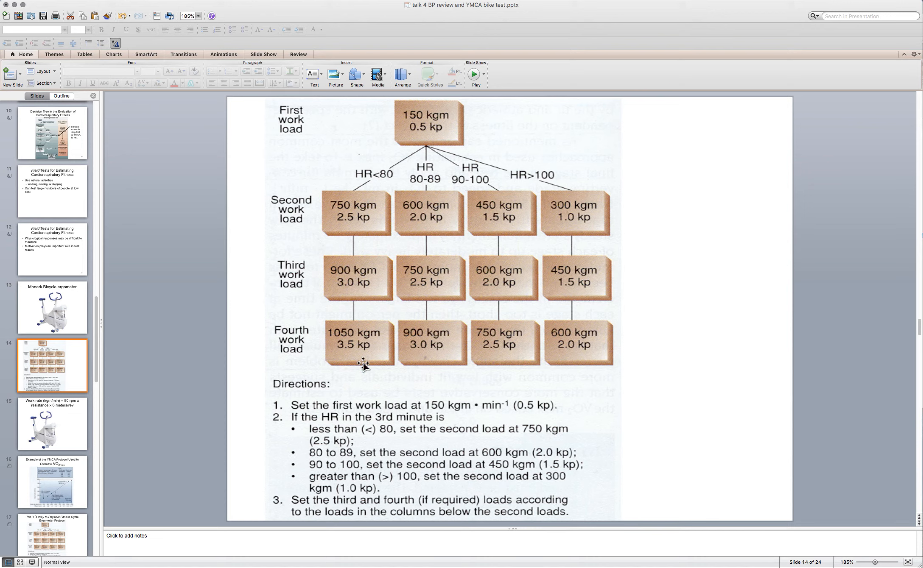
pyautogui.moveTo(696, 352)
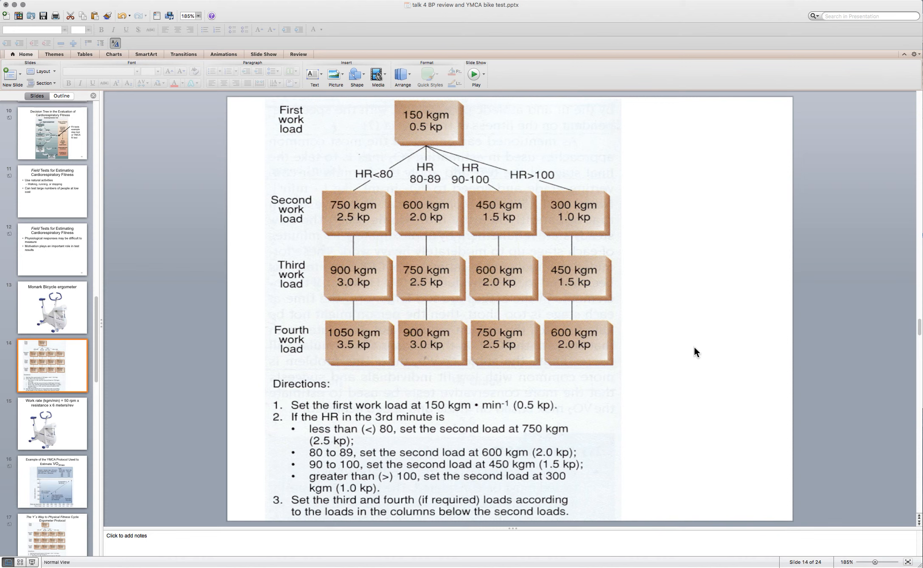
pyautogui.moveTo(704, 353)
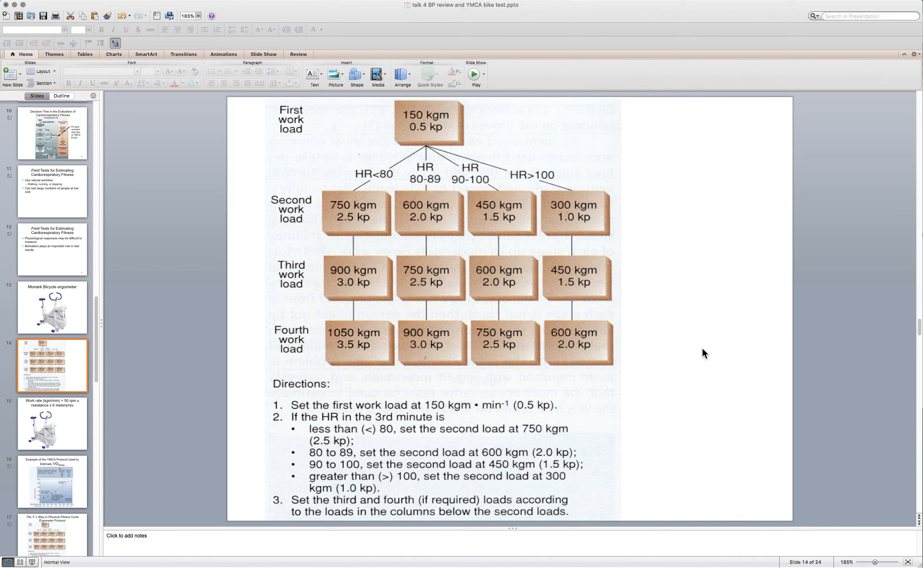
pyautogui.moveTo(706, 352)
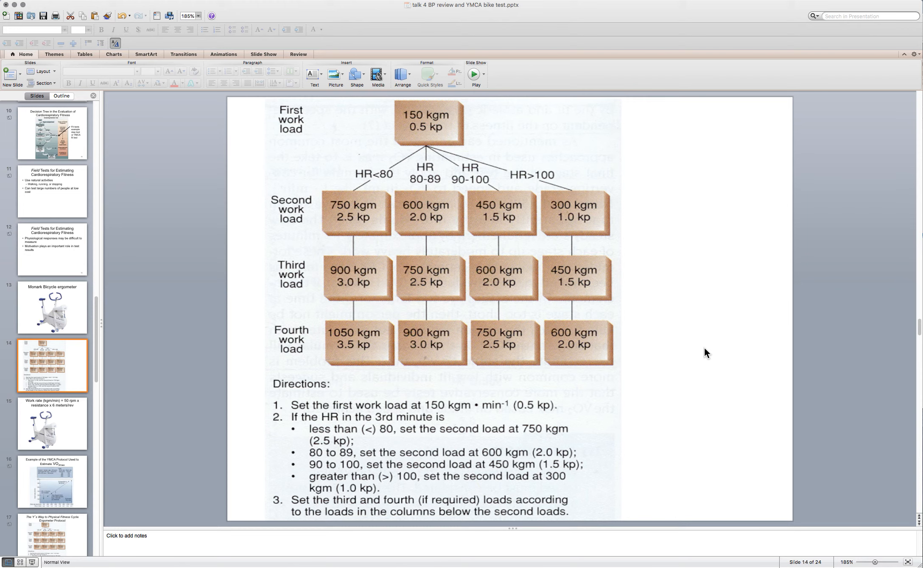
pyautogui.moveTo(709, 351)
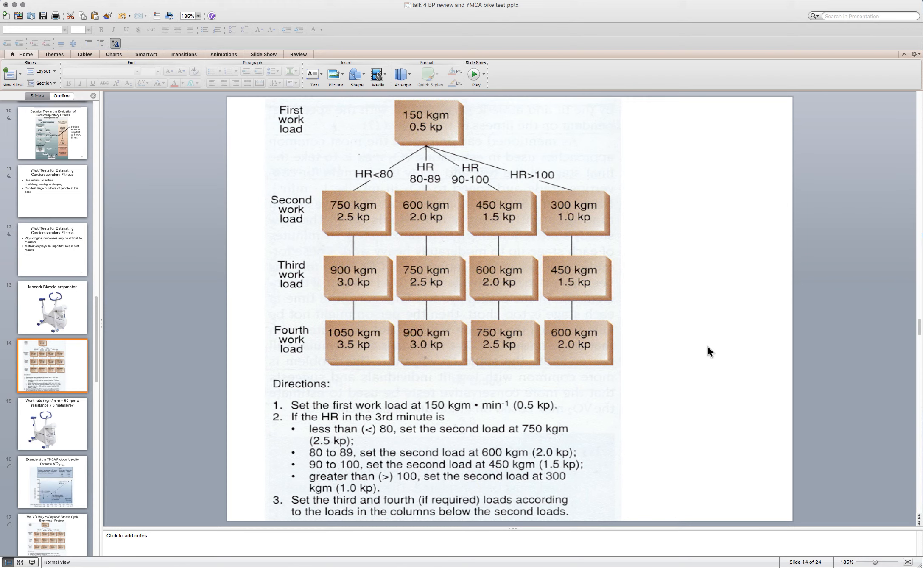
pyautogui.moveTo(610, 285)
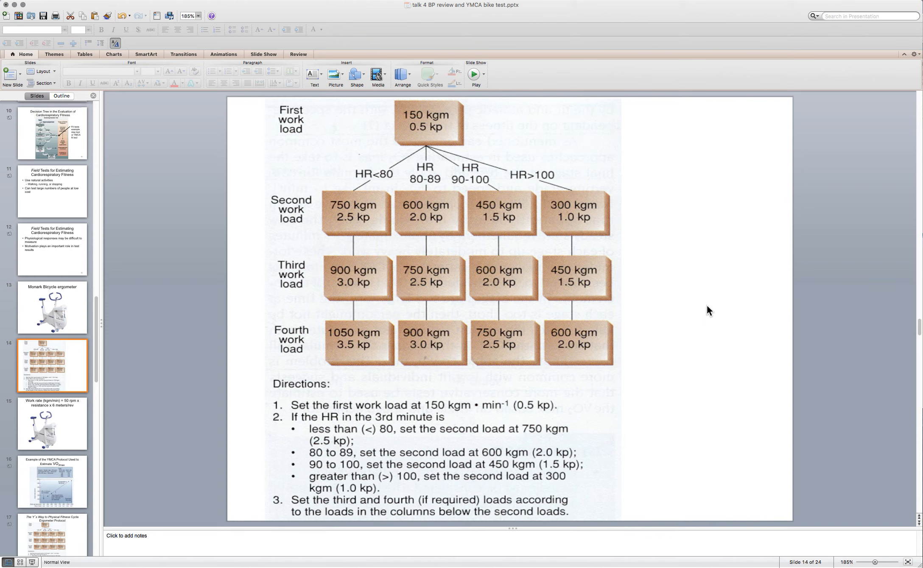
pyautogui.moveTo(710, 314)
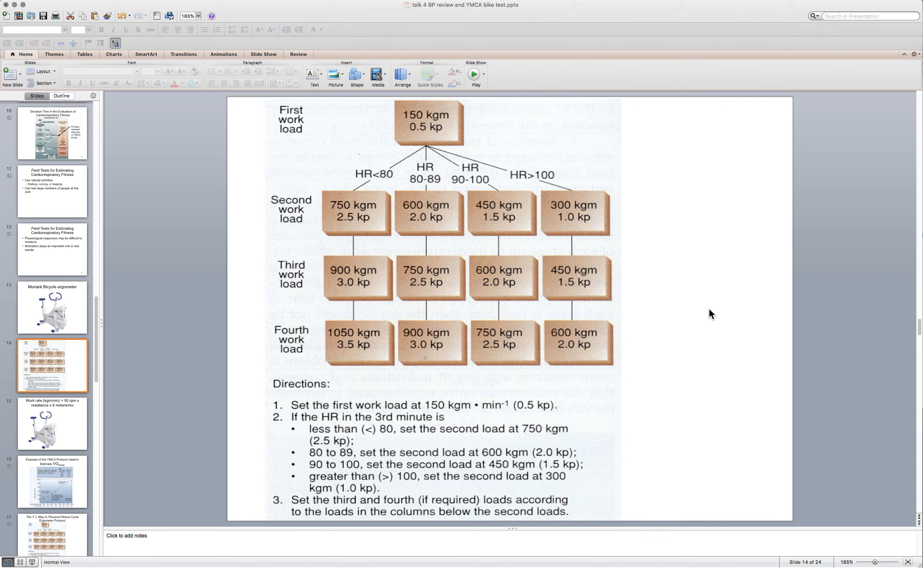
pyautogui.moveTo(709, 313)
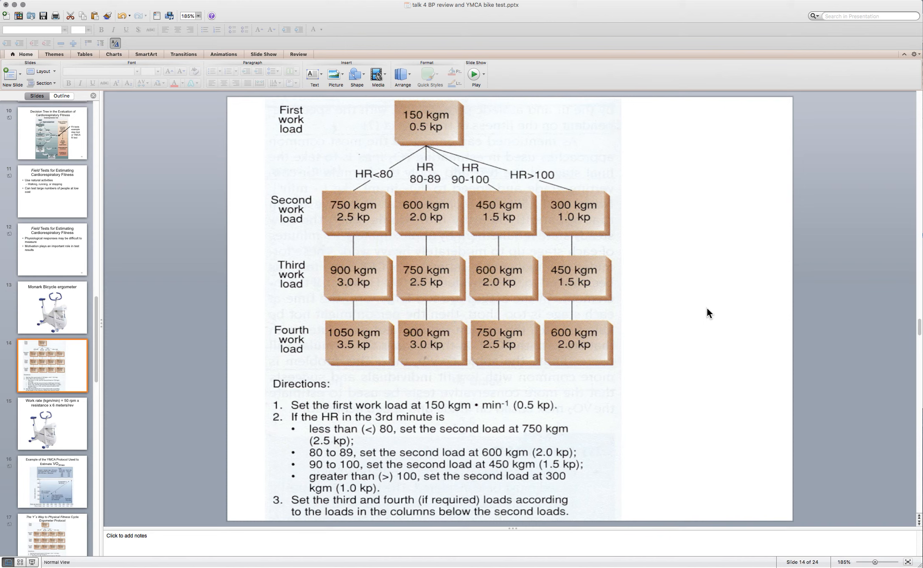
pyautogui.moveTo(712, 312)
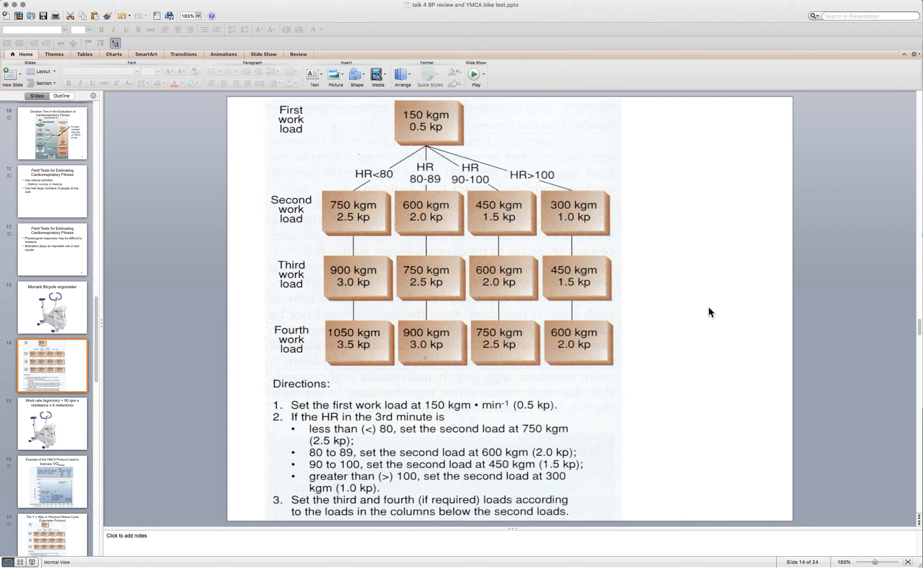
pyautogui.moveTo(711, 313)
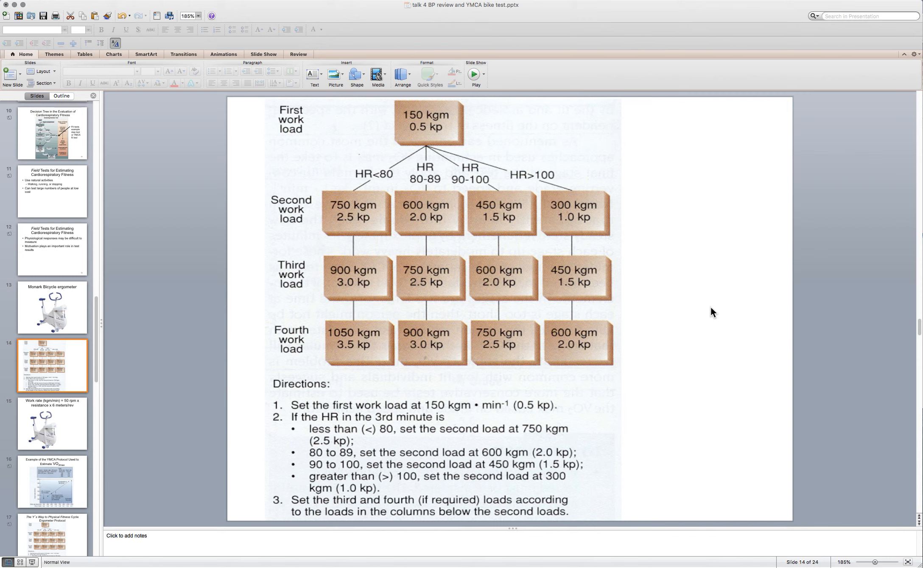
pyautogui.moveTo(717, 311)
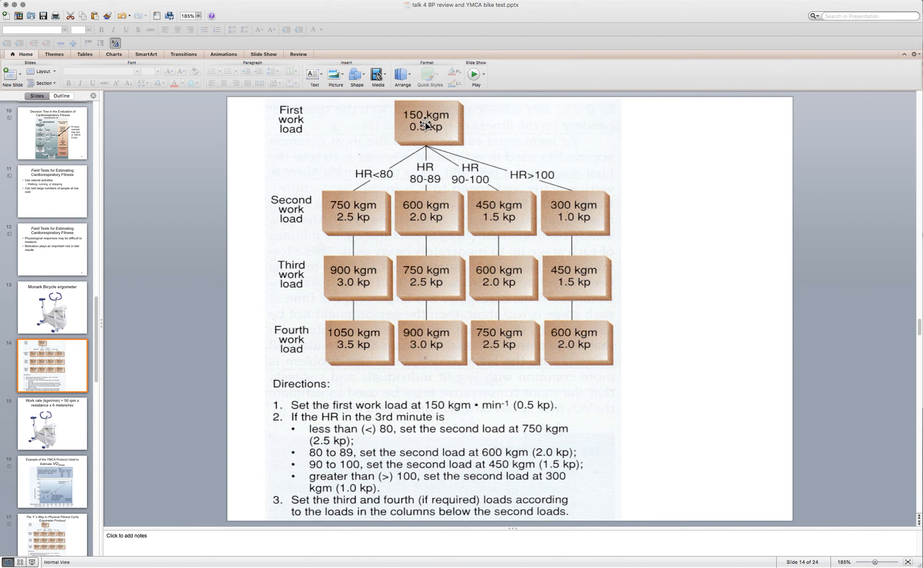
pyautogui.moveTo(422, 220)
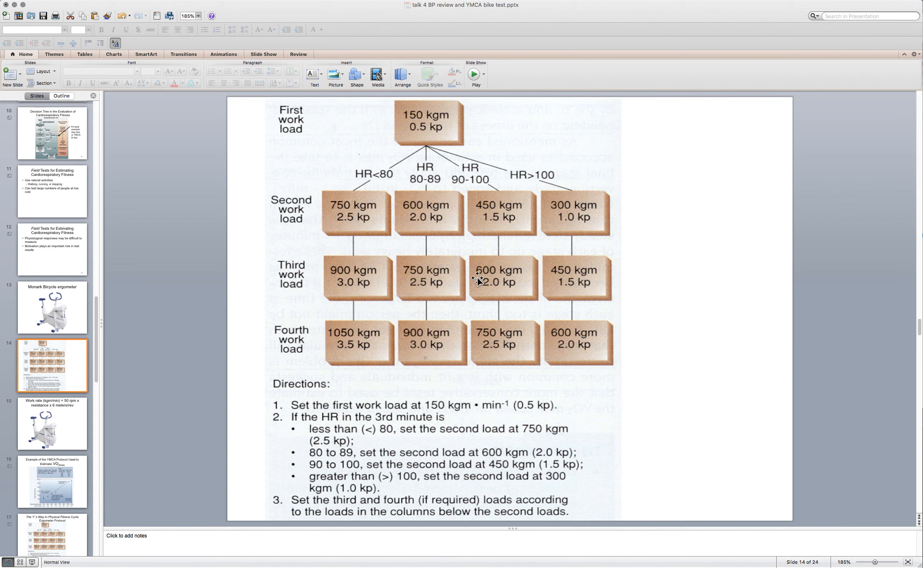
pyautogui.moveTo(765, 281)
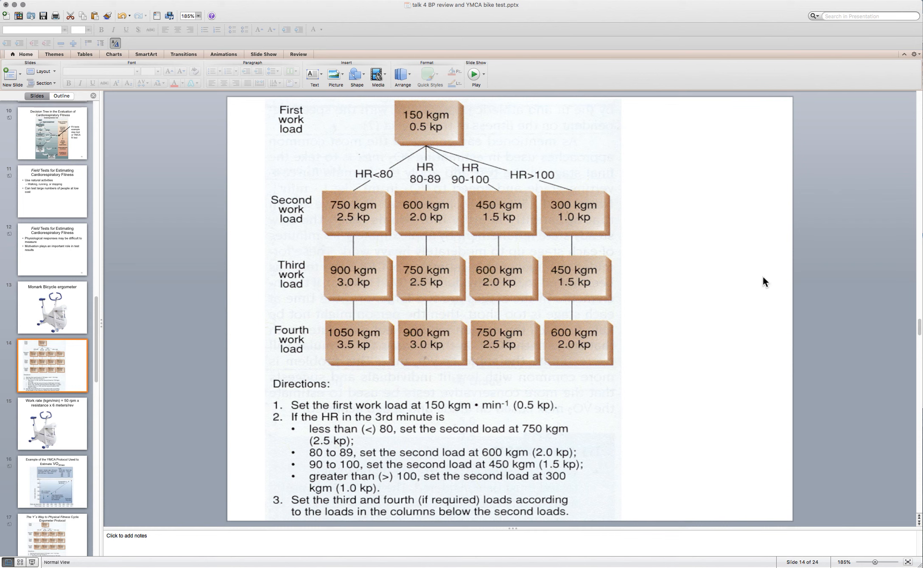
pyautogui.moveTo(434, 131)
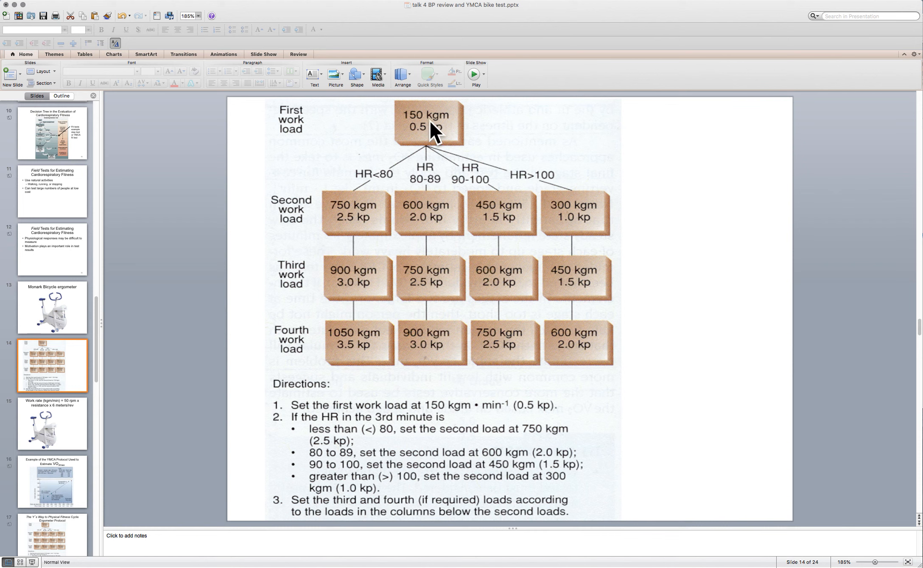
pyautogui.moveTo(429, 125)
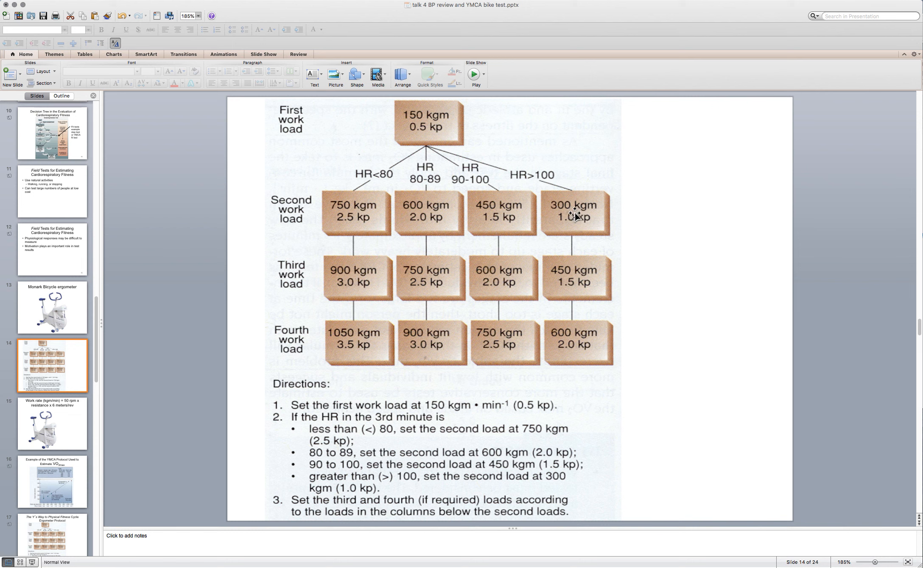
pyautogui.moveTo(738, 223)
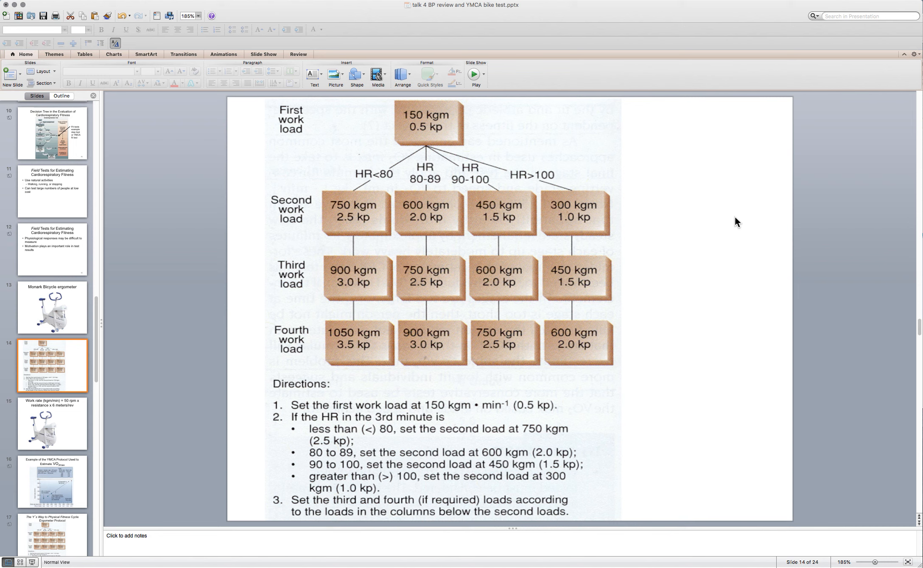
pyautogui.moveTo(736, 228)
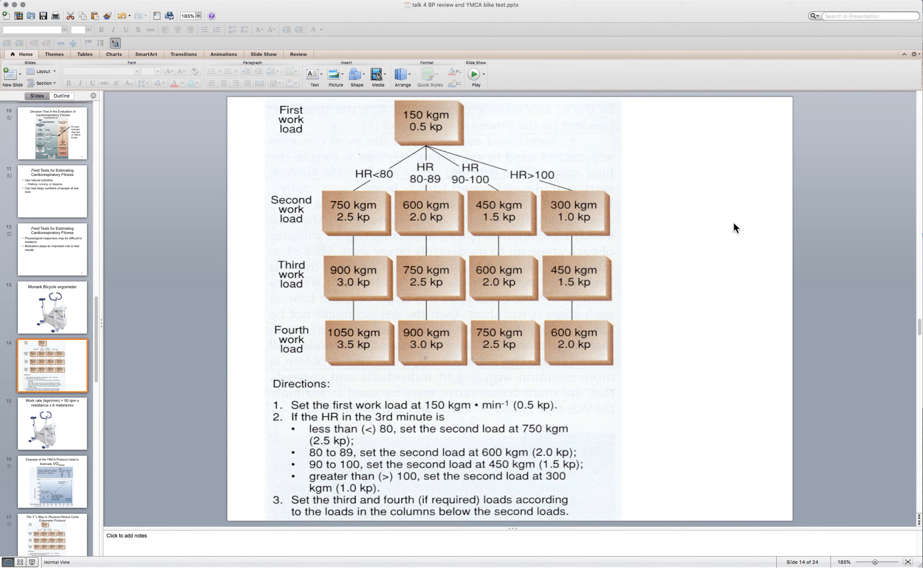
pyautogui.moveTo(576, 295)
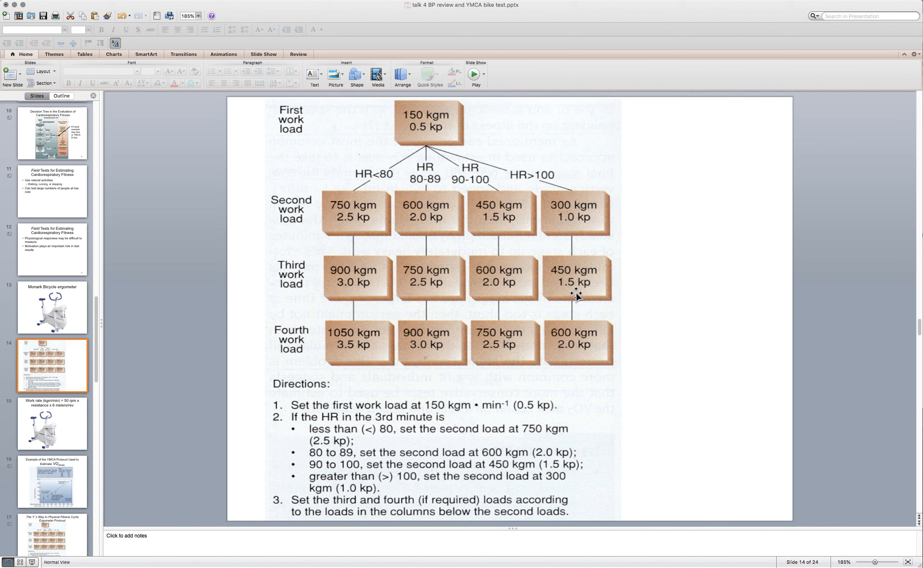
pyautogui.moveTo(565, 214)
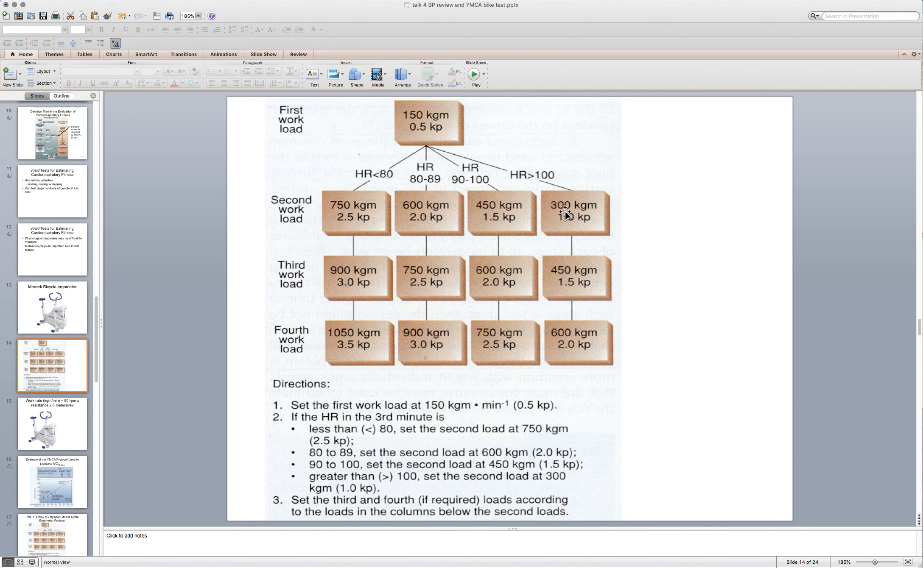
pyautogui.moveTo(566, 280)
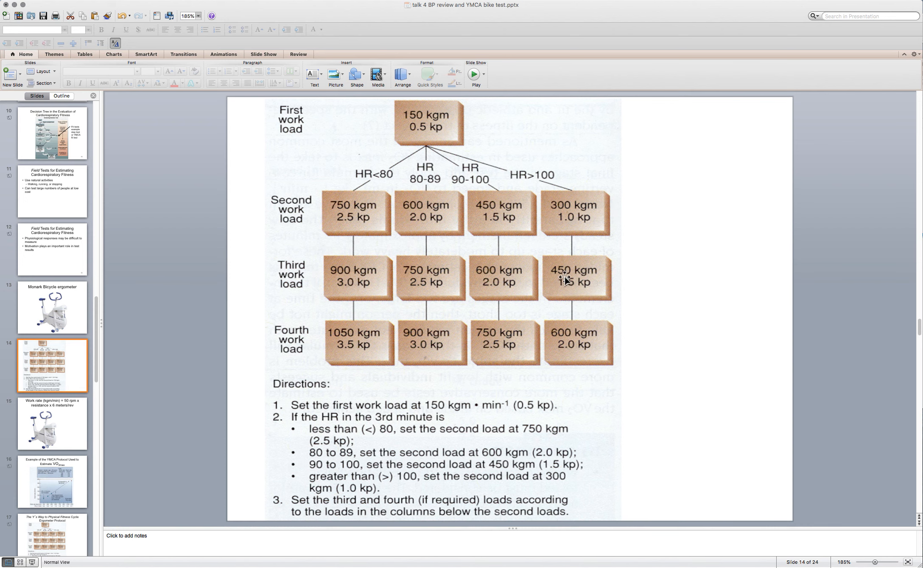
pyautogui.moveTo(570, 281)
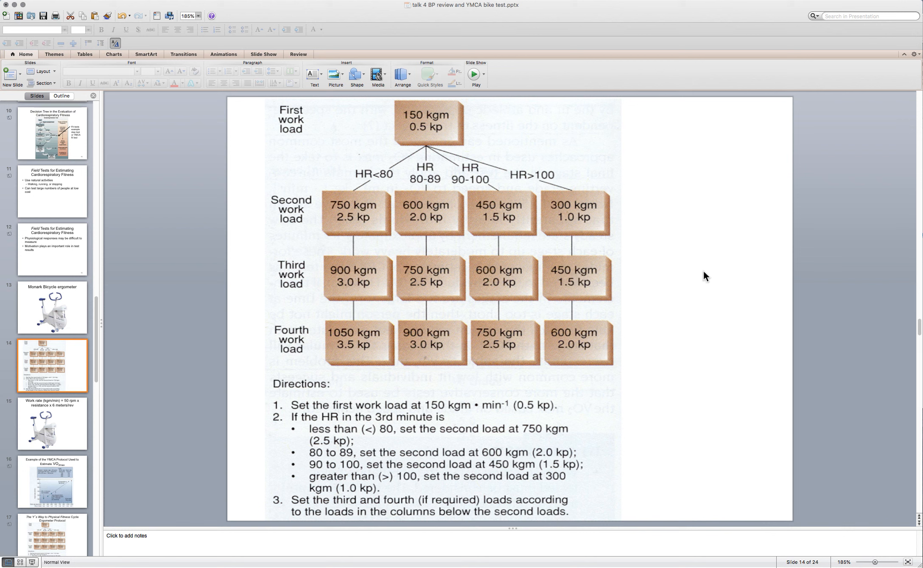
pyautogui.moveTo(73, 310)
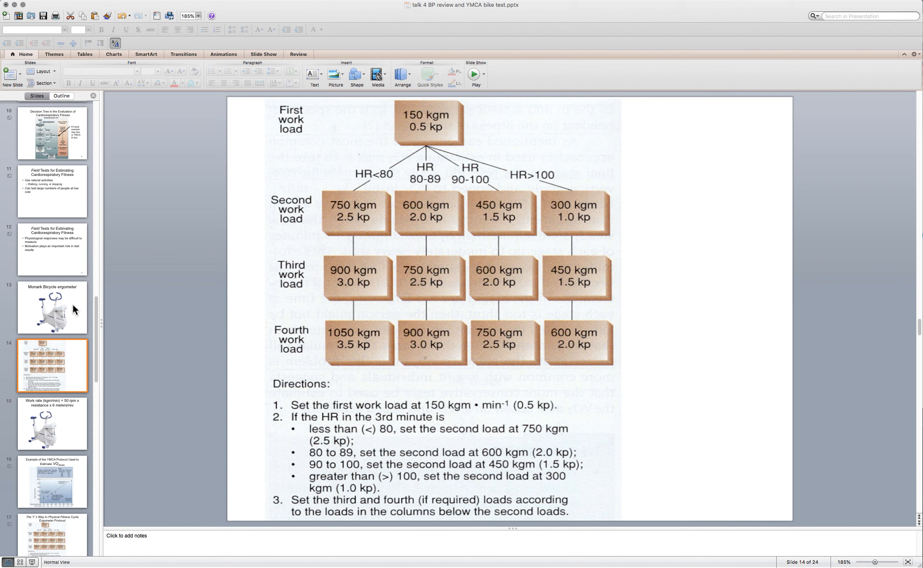
pyautogui.moveTo(46, 312)
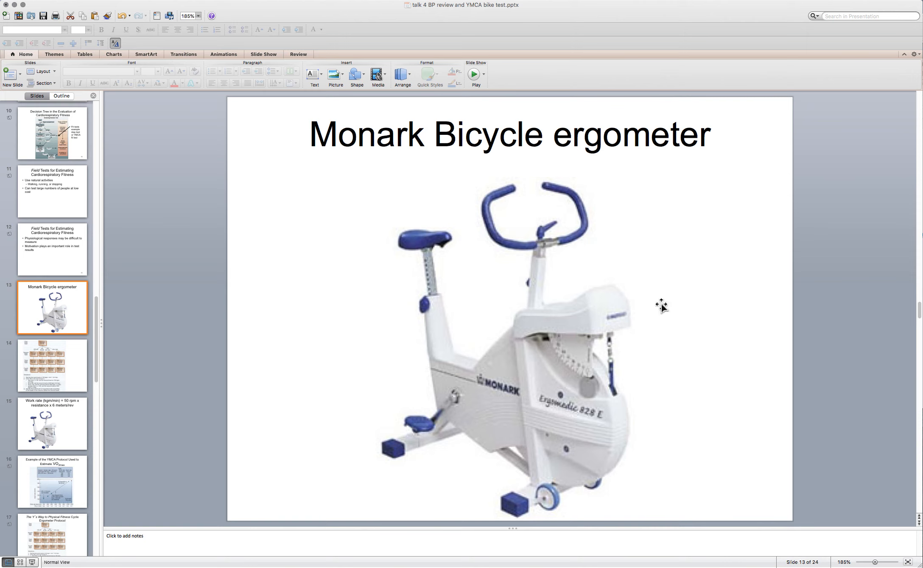
pyautogui.moveTo(693, 306)
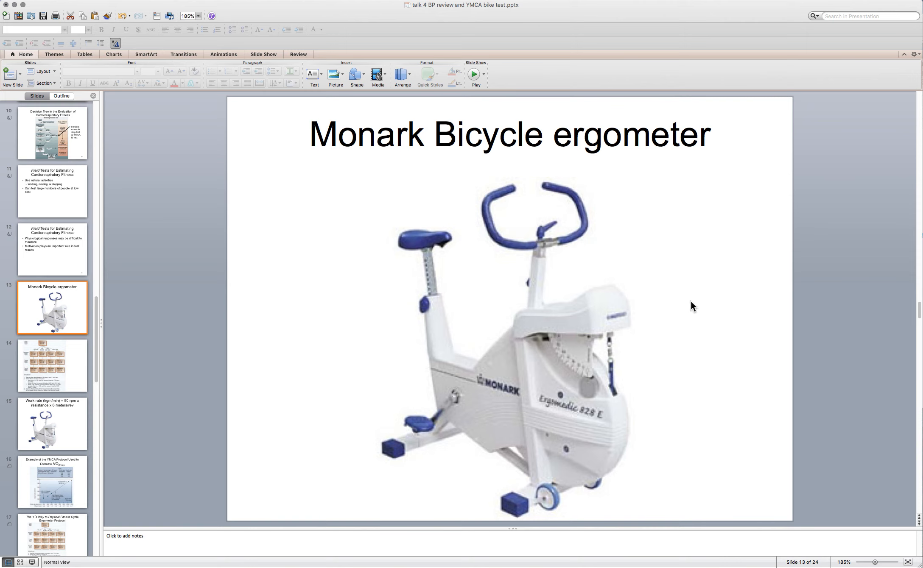